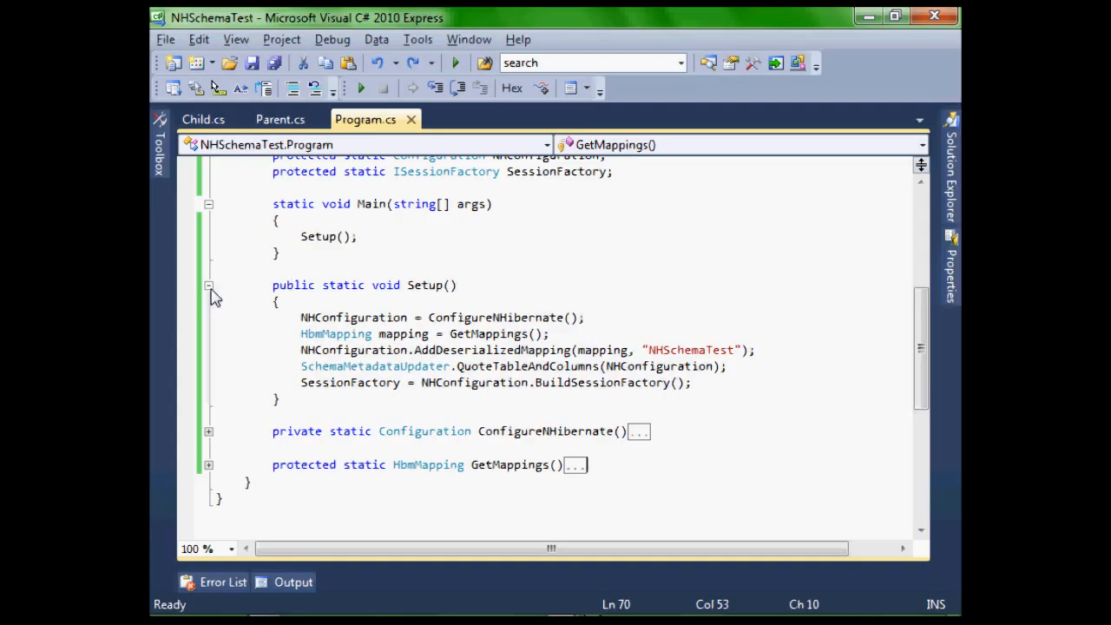
Collapse Setup() and paste CreateDatabaseSchema() with SchemaExport Drop and Create calls below GetMappings().
click(208, 285)
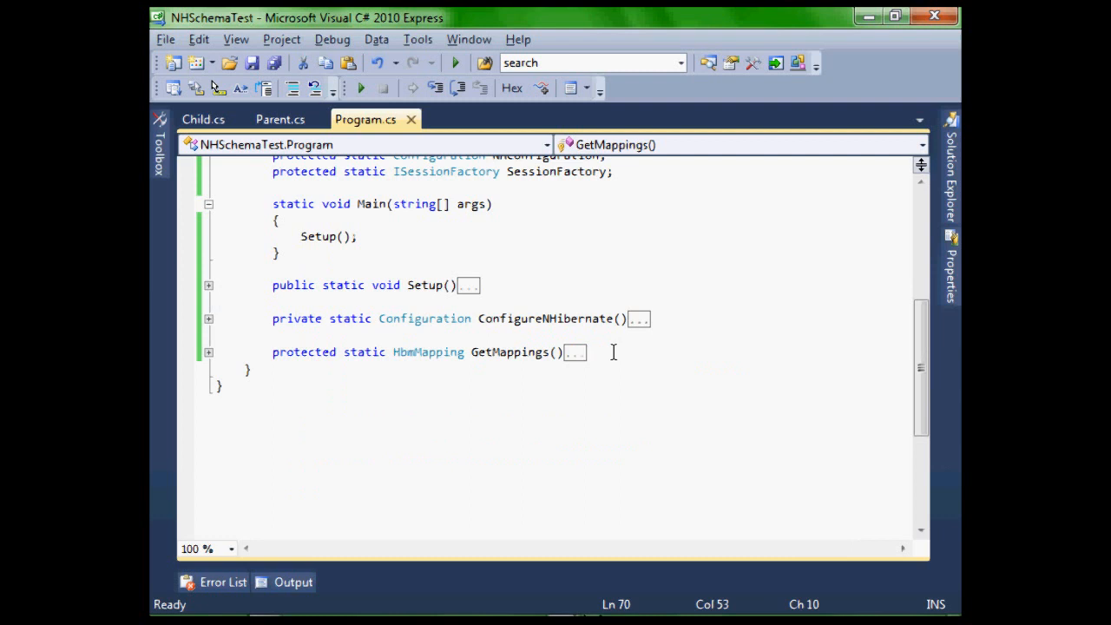
key(enter)
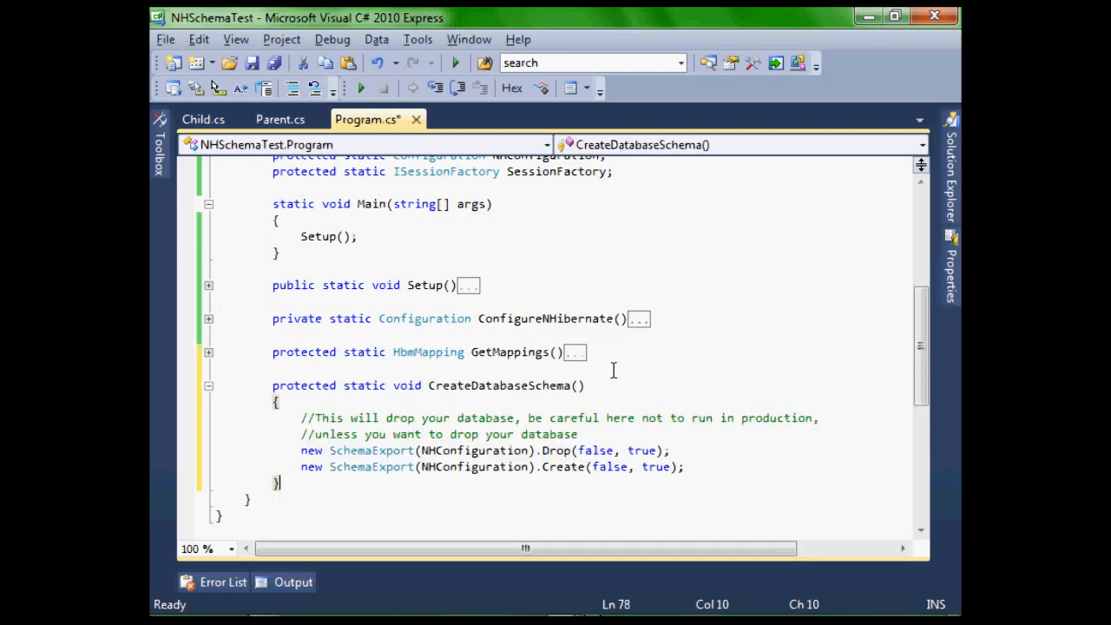
mouse_move(771, 476)
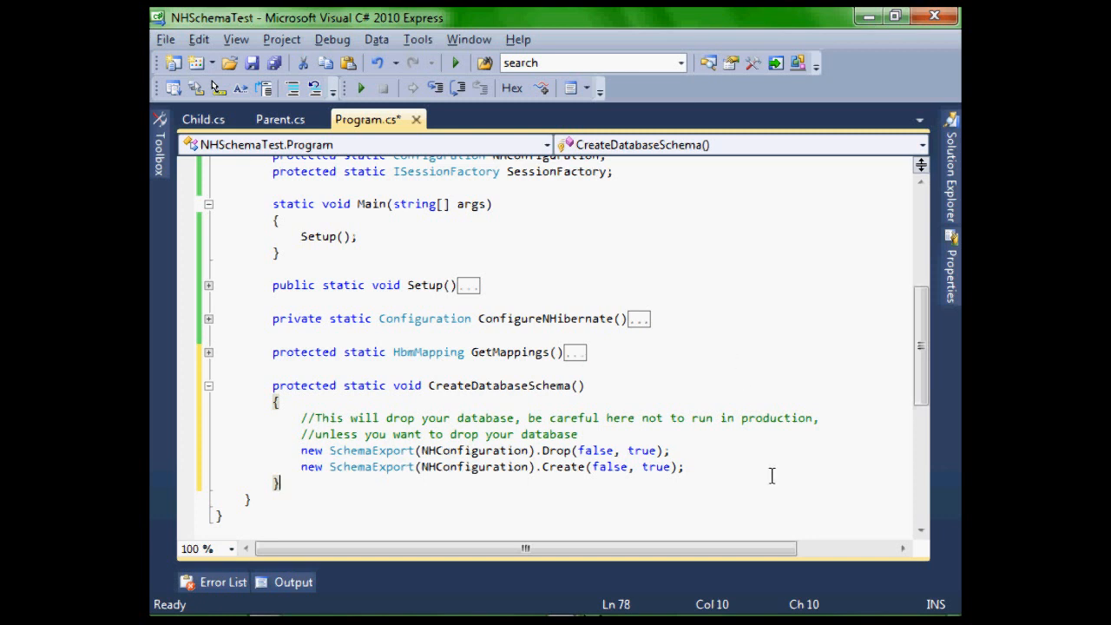
scroll(down, 3)
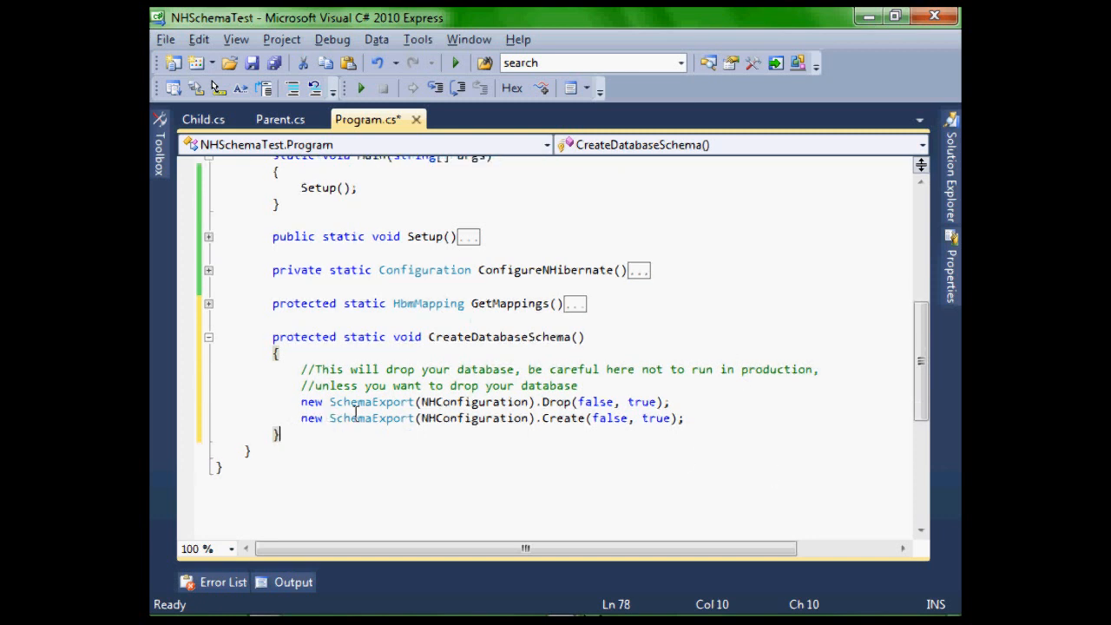
mouse_move(406, 485)
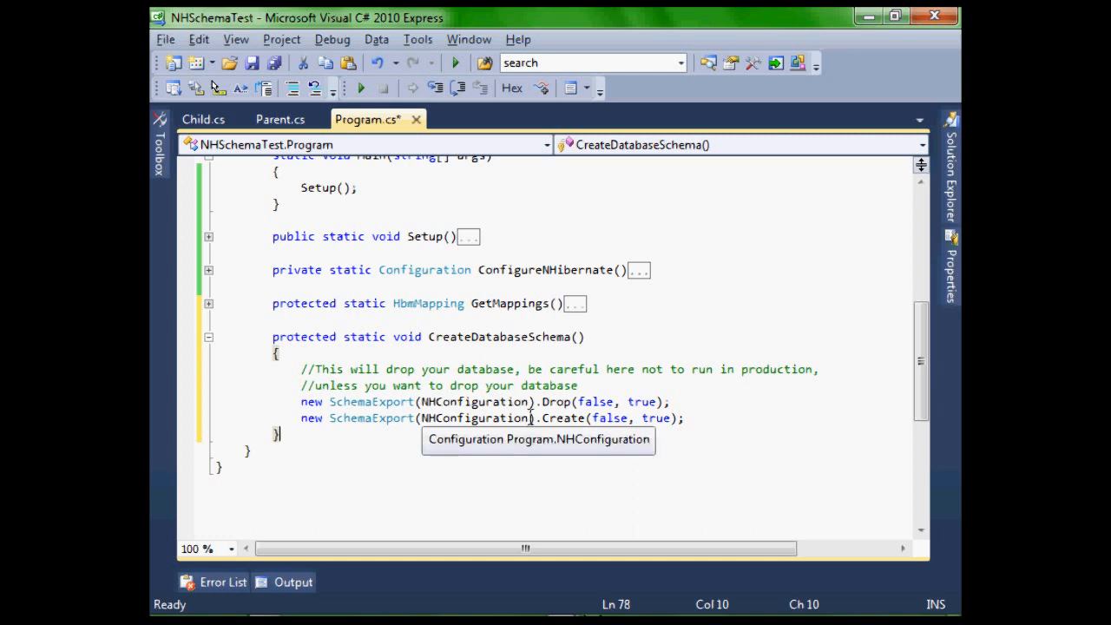
mouse_move(559, 443)
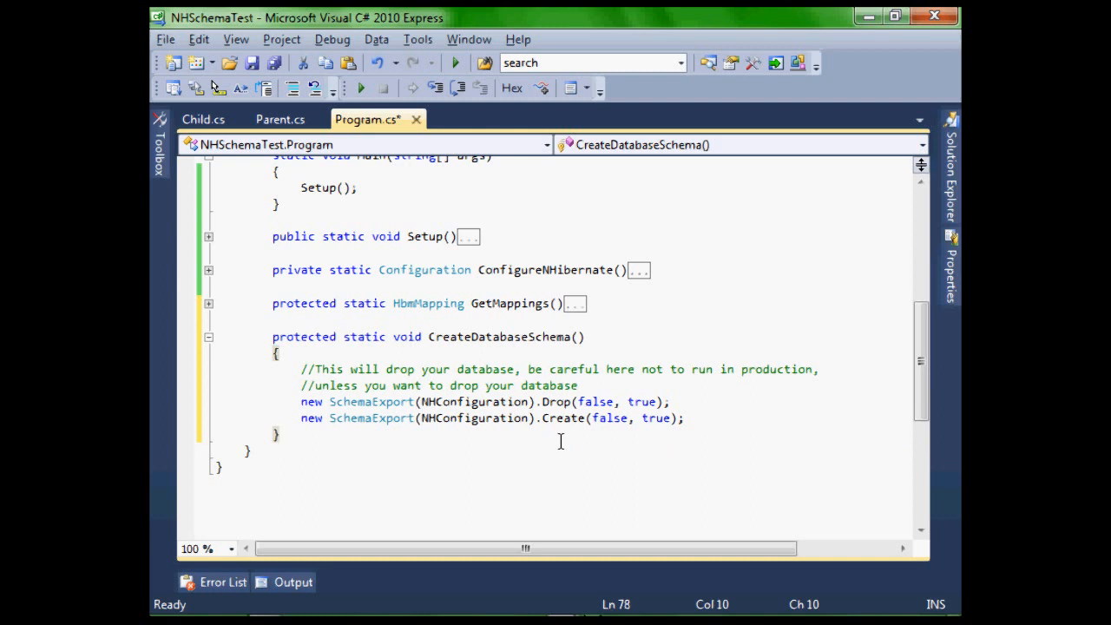
click(278, 434)
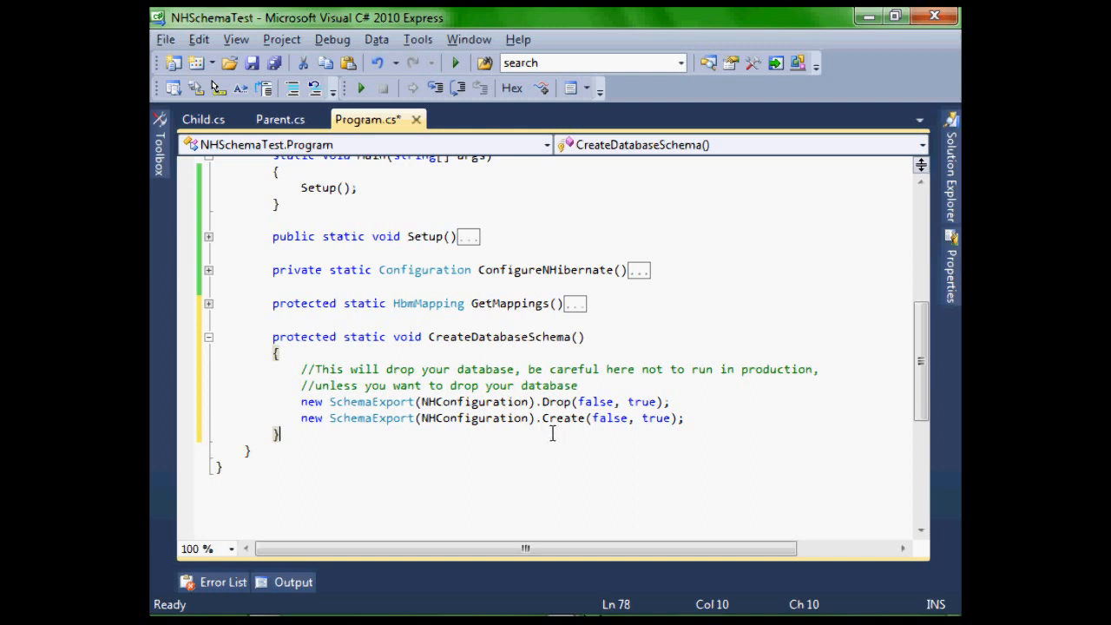
mouse_move(572, 434)
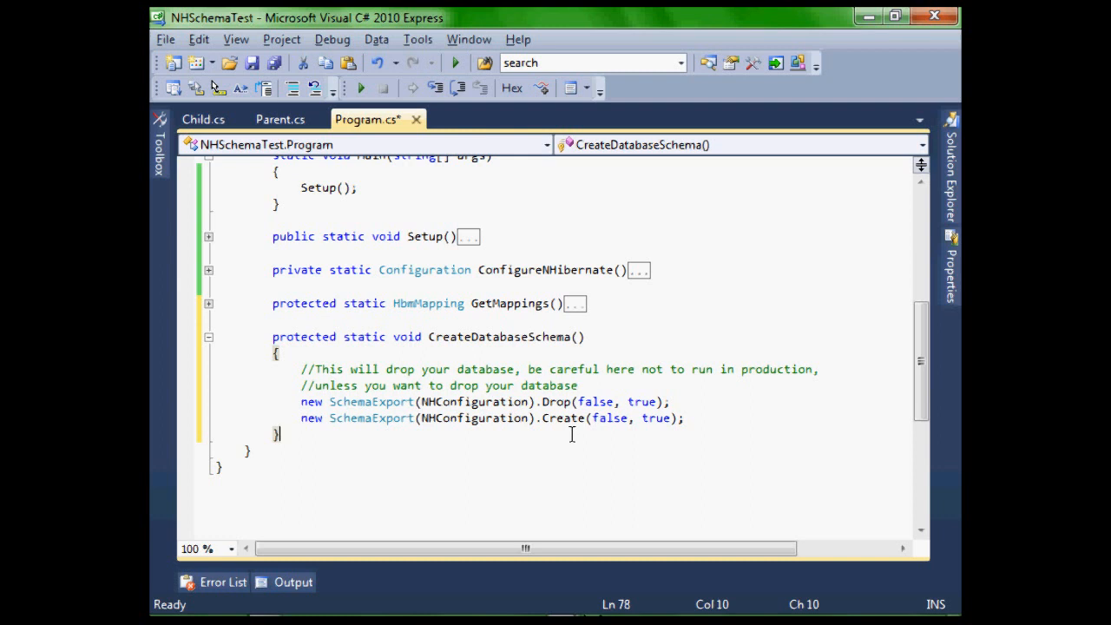
scroll(up, 3)
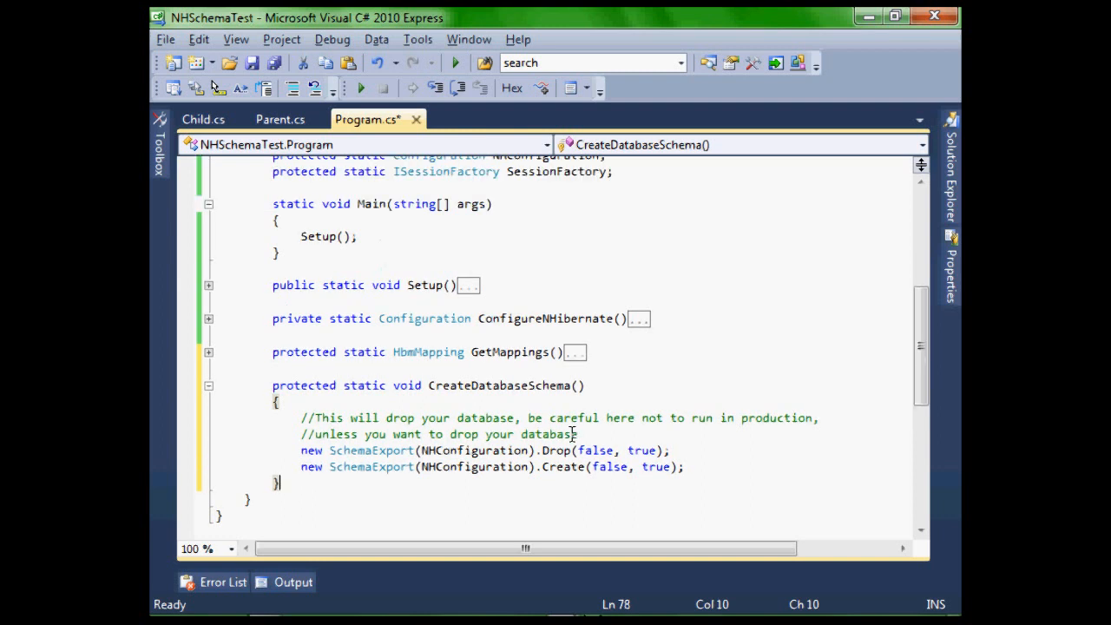
Add a CreateDatabaseSchema(); call on a new line after Setup(); in Main.
click(371, 236)
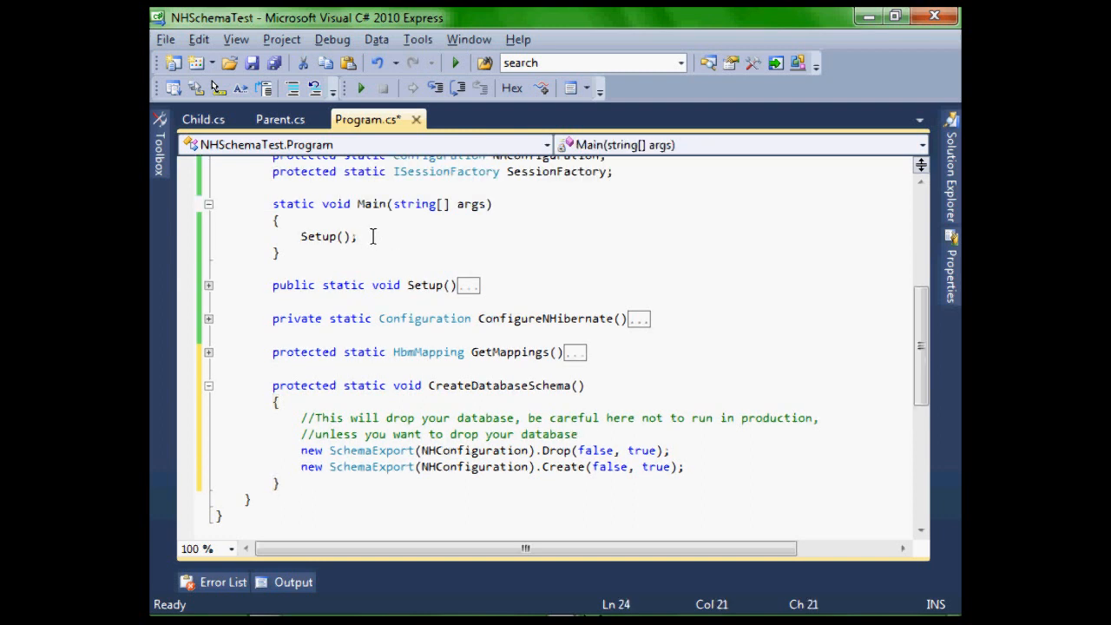
text(CreateDatabaseSchema()
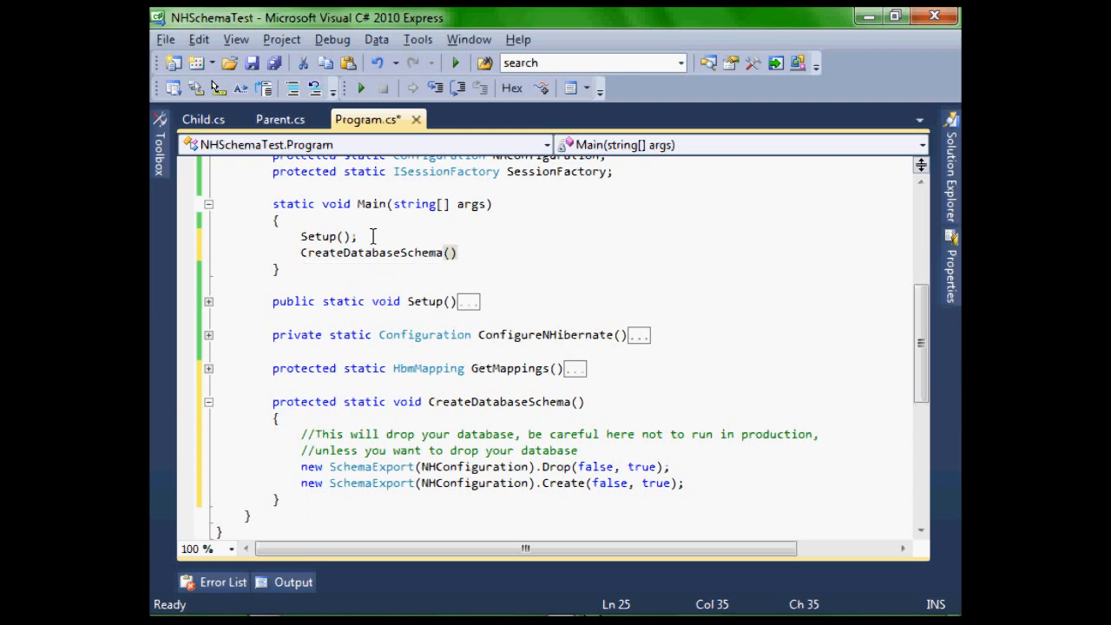
text(;)
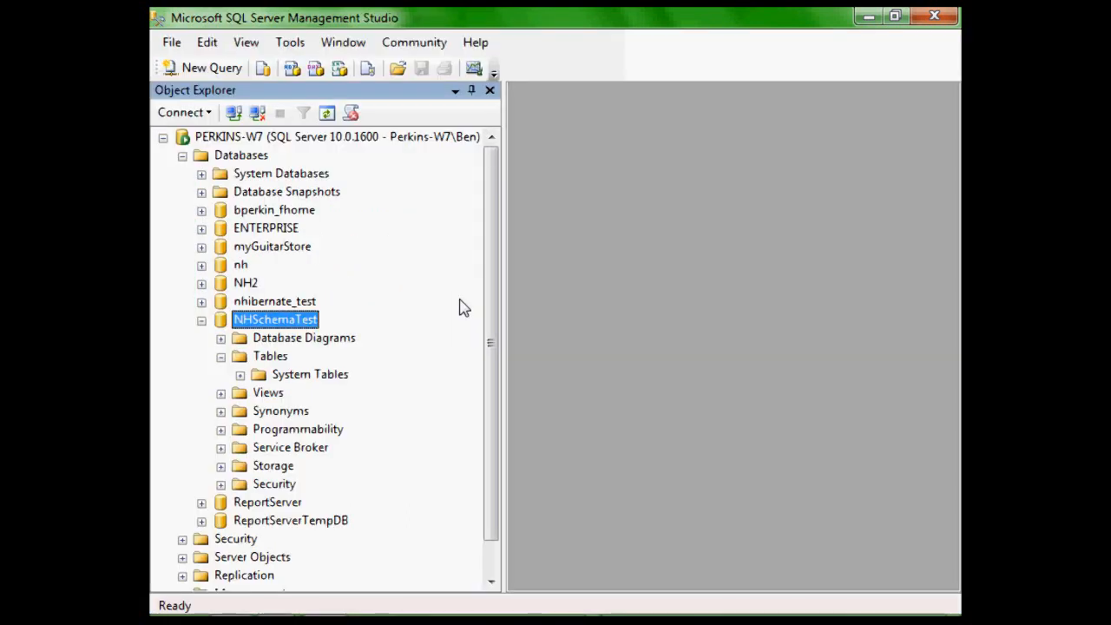
mouse_move(299, 359)
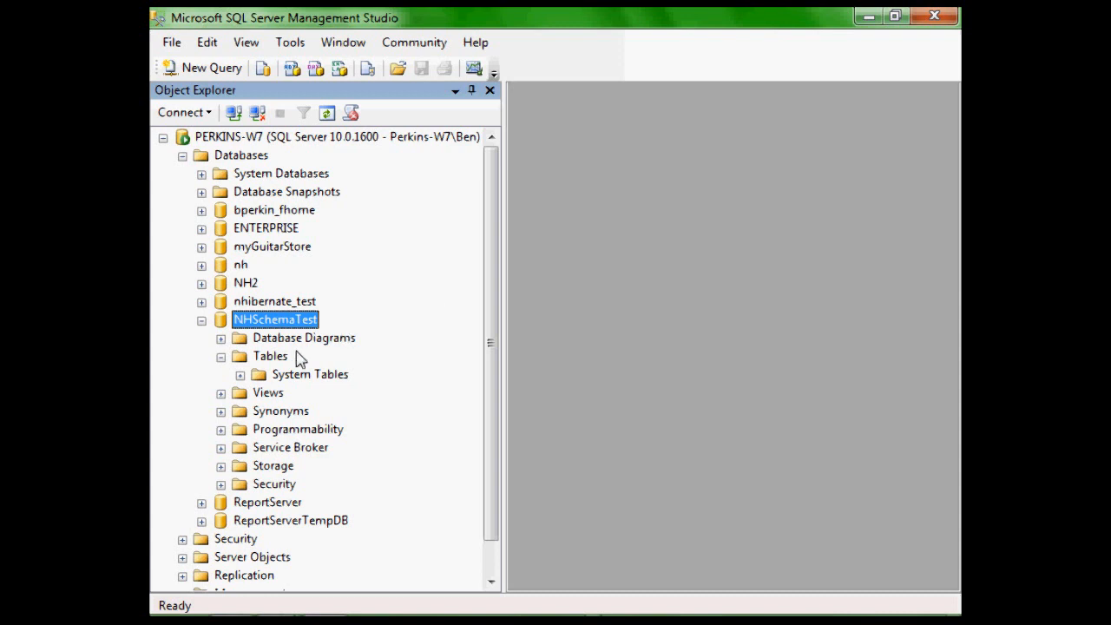
Refresh the Tables node under NHSchemaTest so dbo.Child and dbo.Parent appear, and select Parent.
click(270, 356)
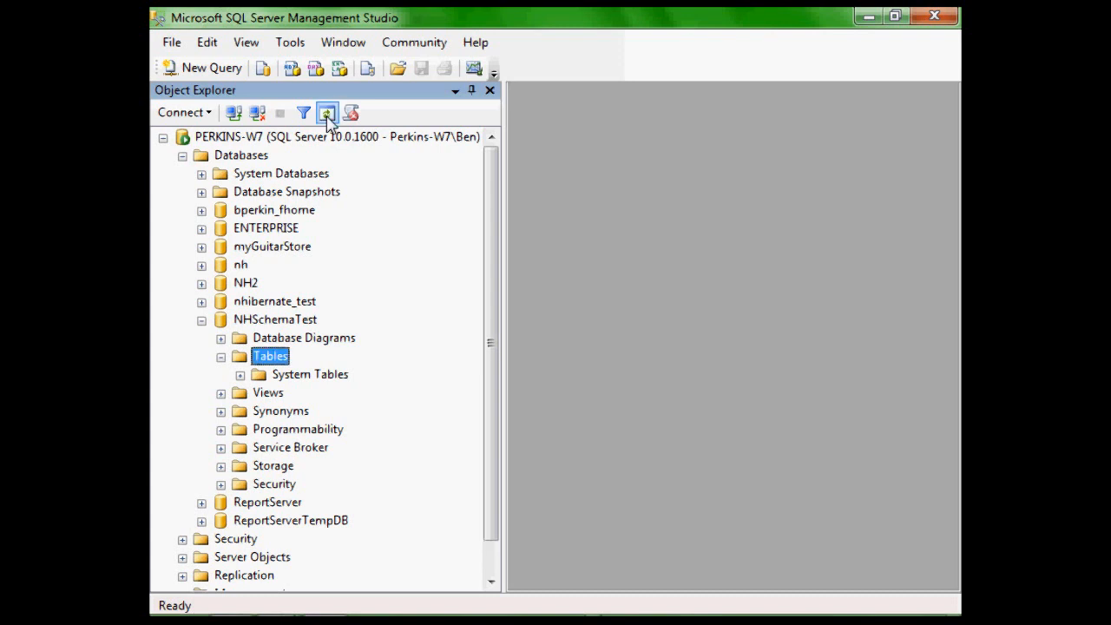
mouse_move(396, 271)
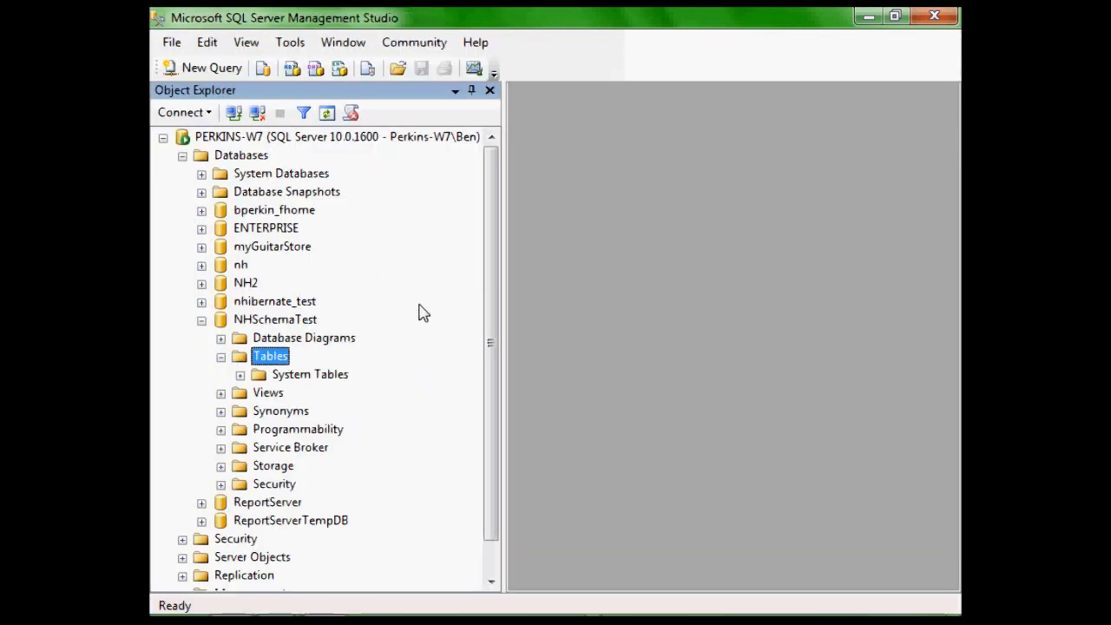
mouse_move(333, 143)
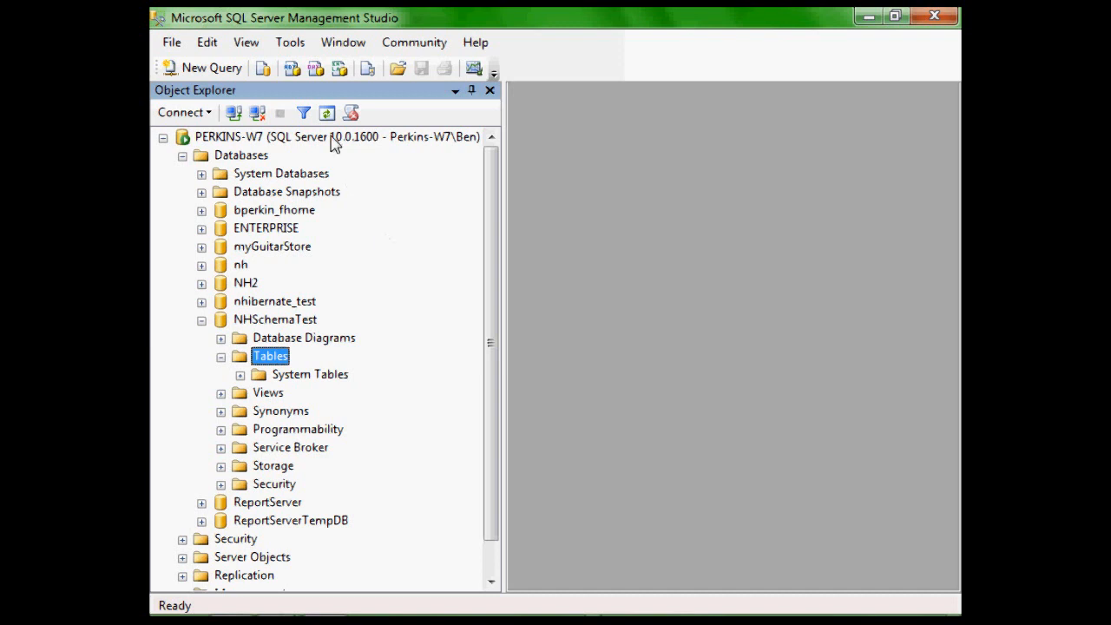
click(327, 113)
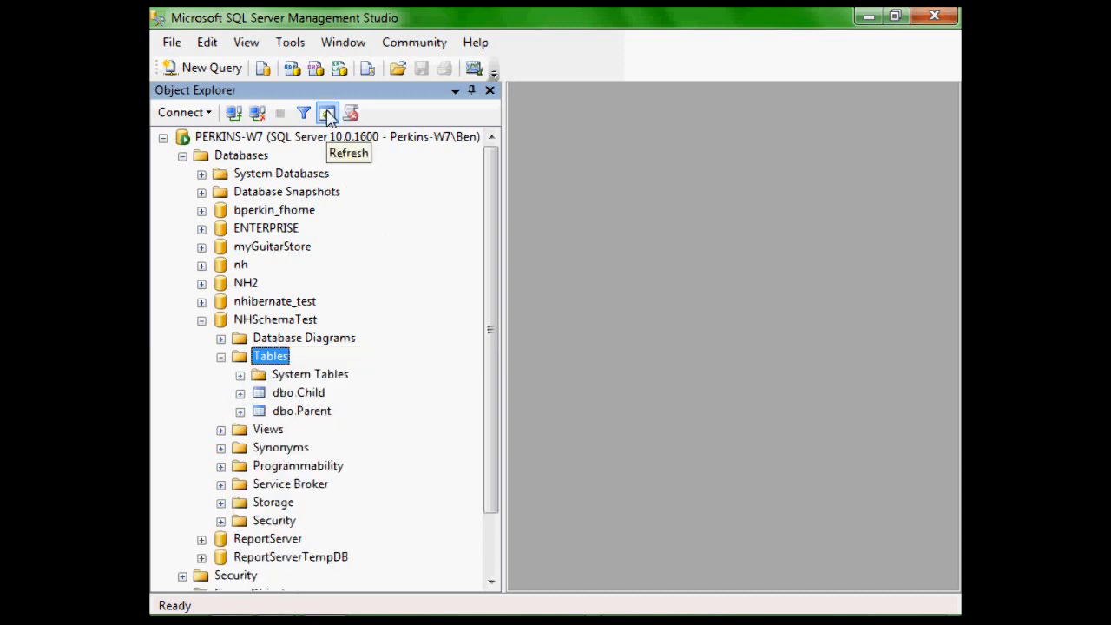
click(302, 410)
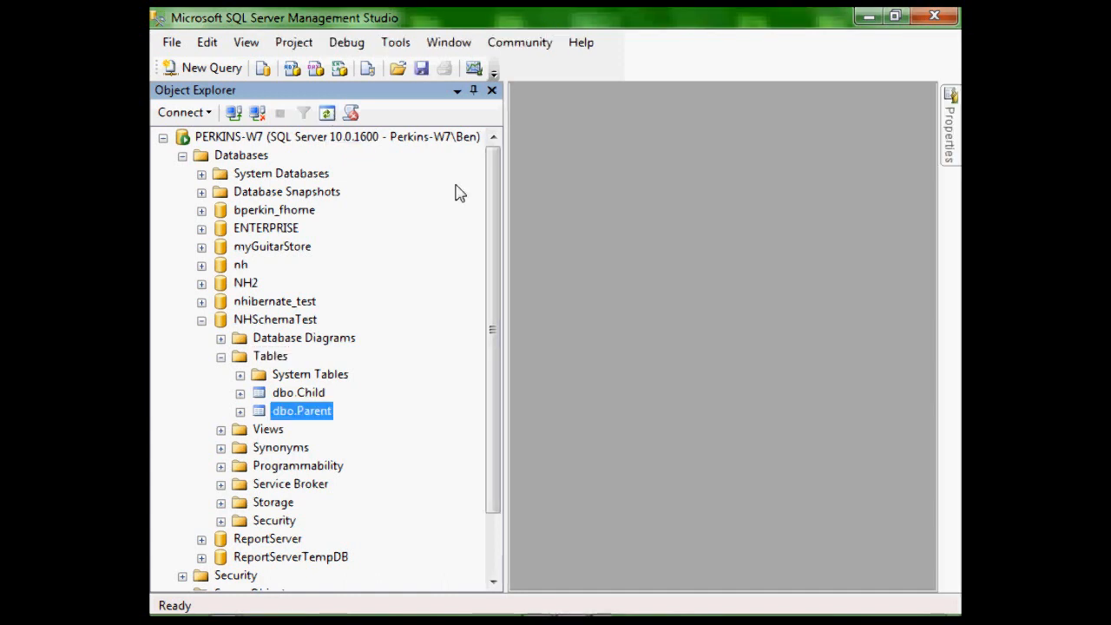
mouse_move(409, 299)
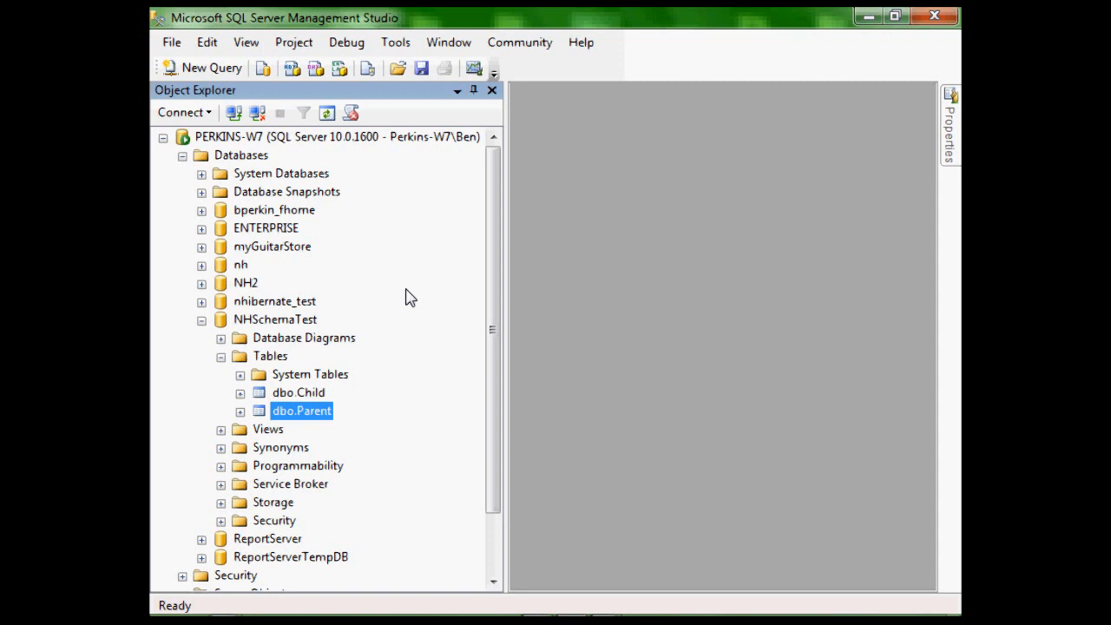
mouse_move(310, 415)
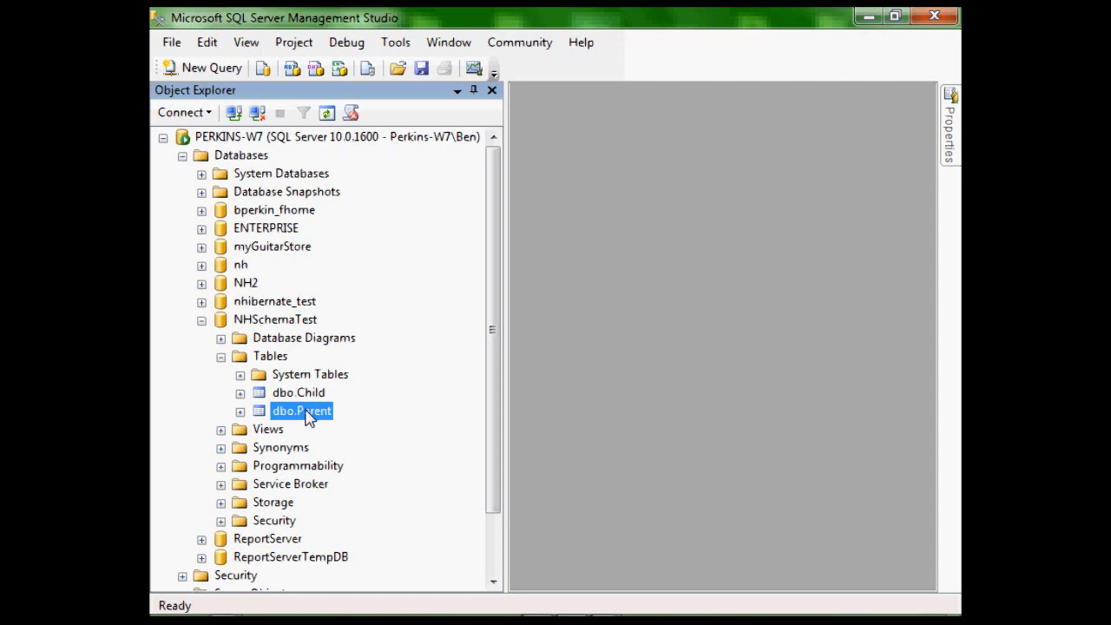
Open dbo.Parent's relationships and view the Tables And Columns Specification linking Parent.Id to Child.parent.
double_click(302, 409)
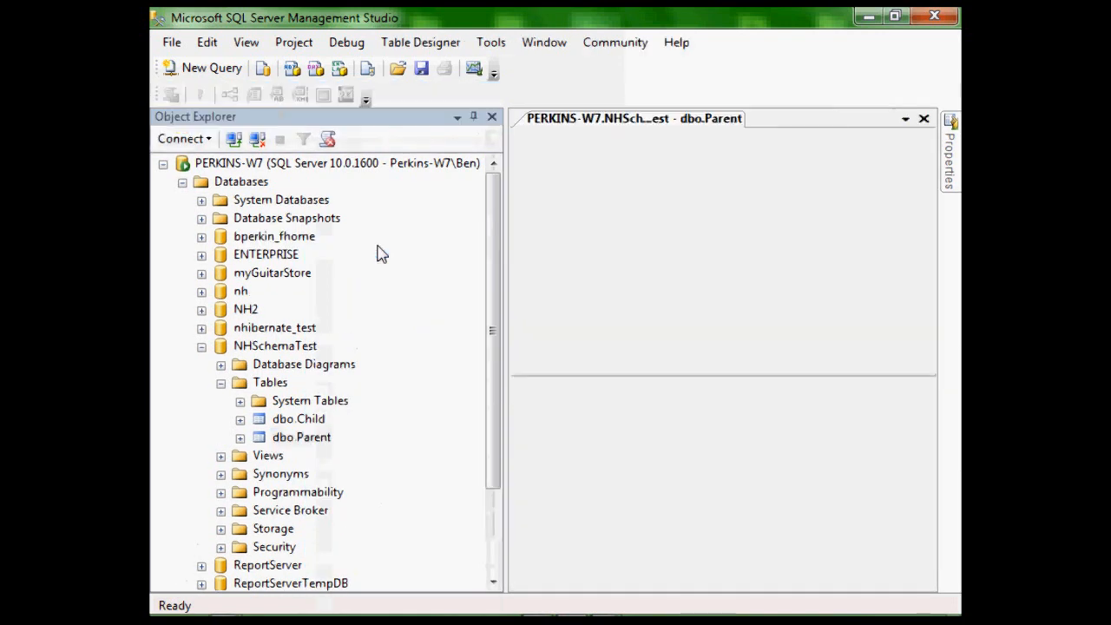
double_click(303, 438)
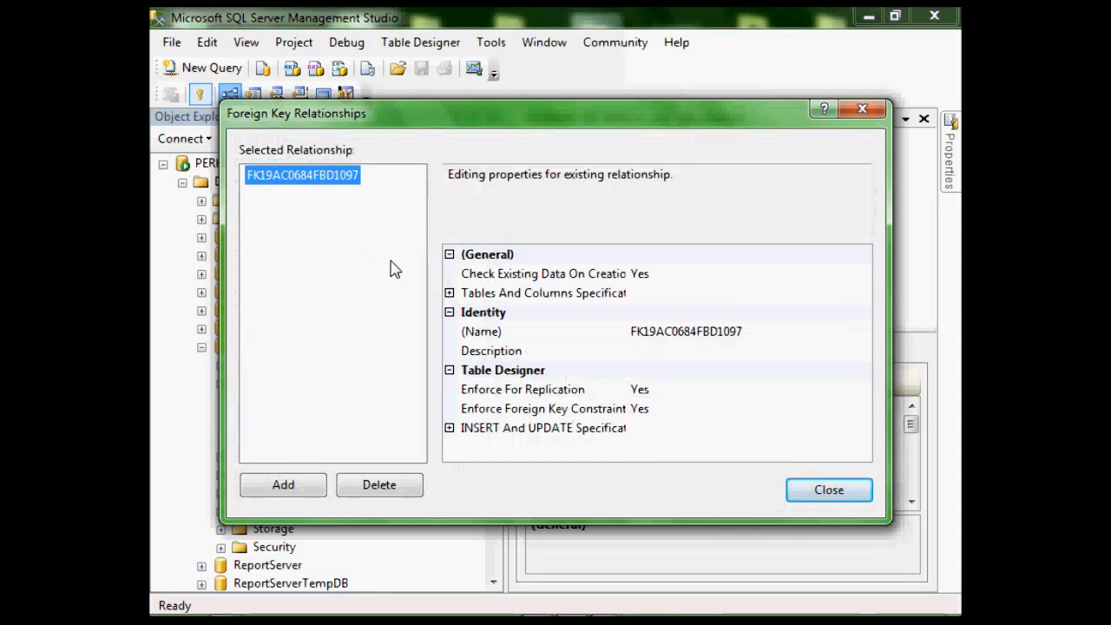
click(542, 292)
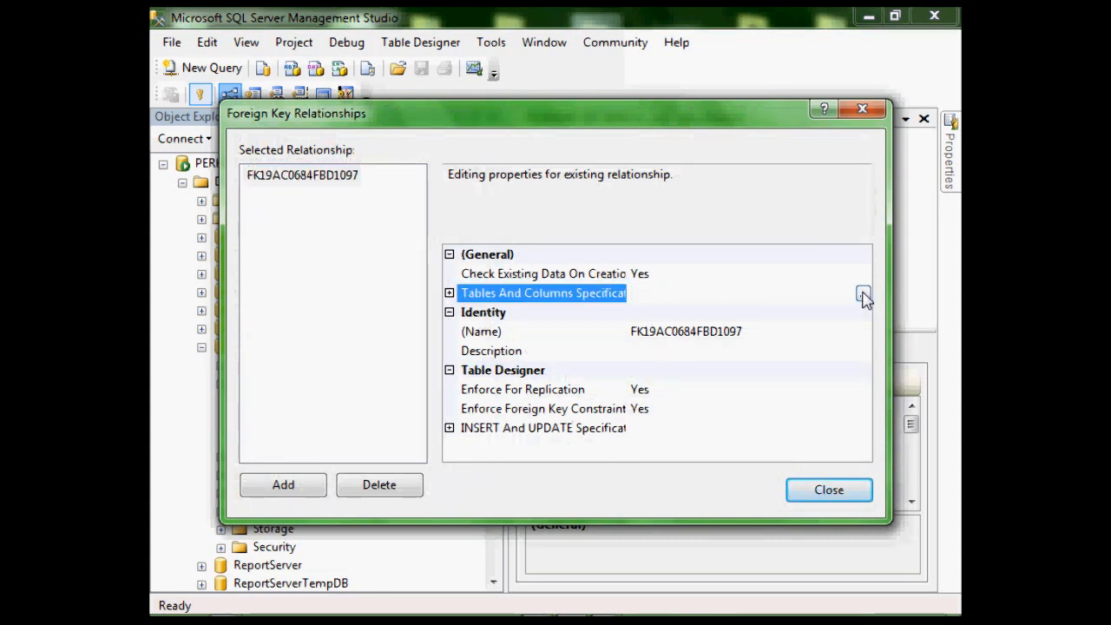
click(863, 292)
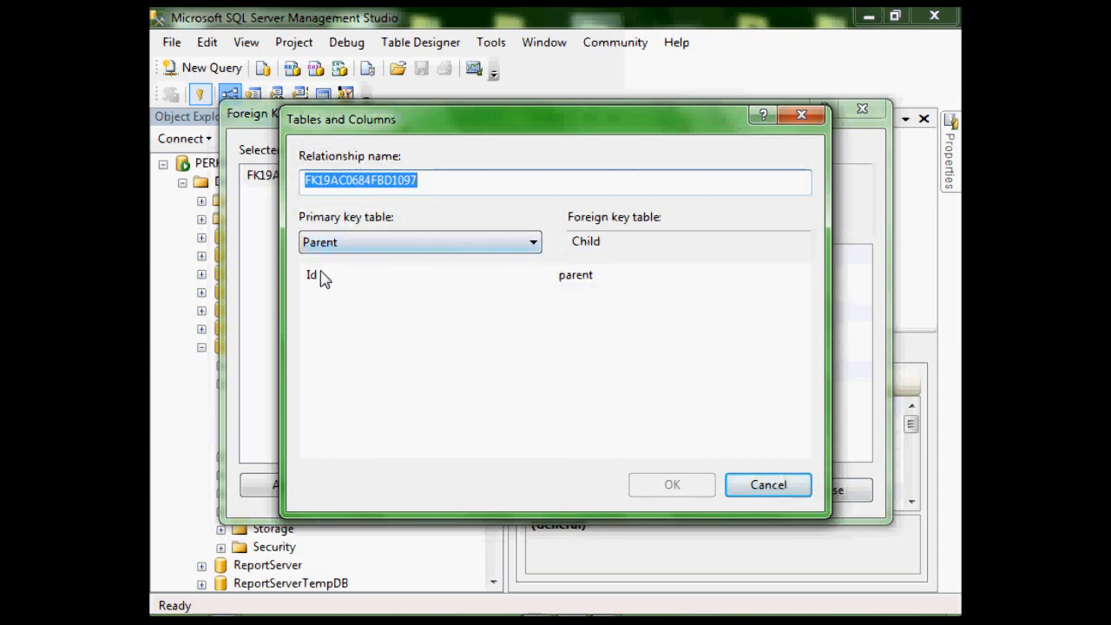
mouse_move(594, 293)
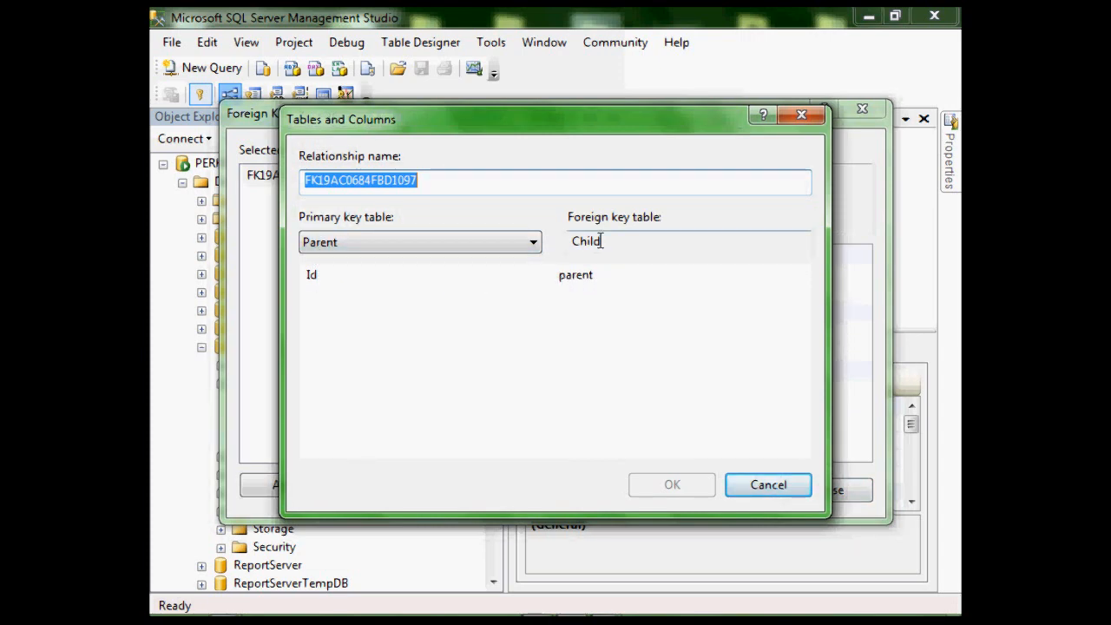
mouse_move(628, 262)
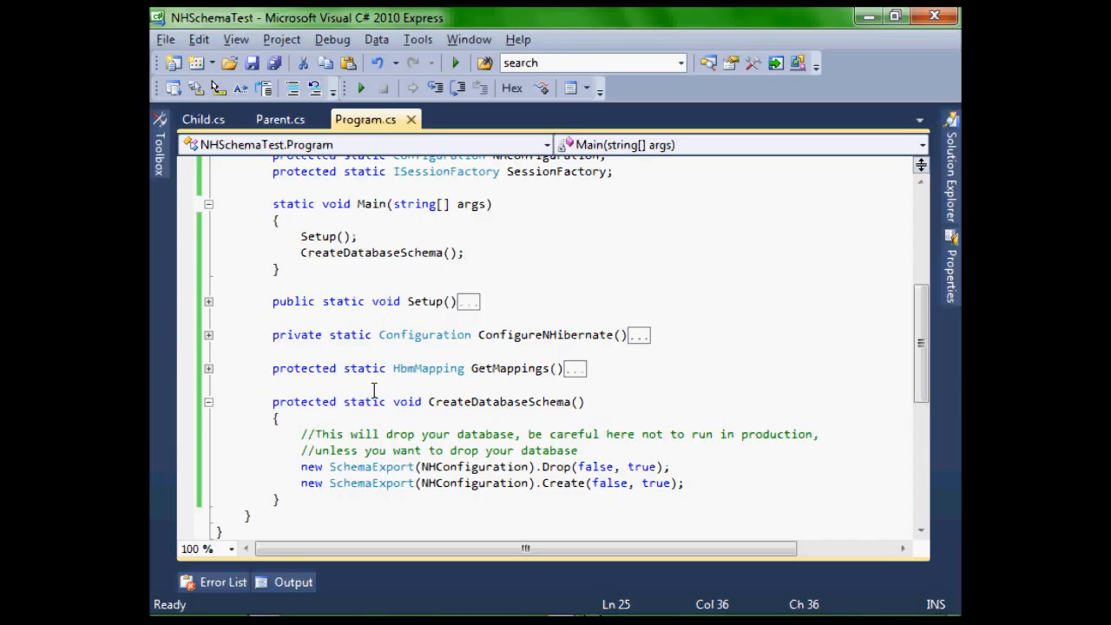
Collapse CreateDatabaseSchema, add the ValidateSchema try/catch using SchemaValidator, and save Program.cs.
scroll(down, 3)
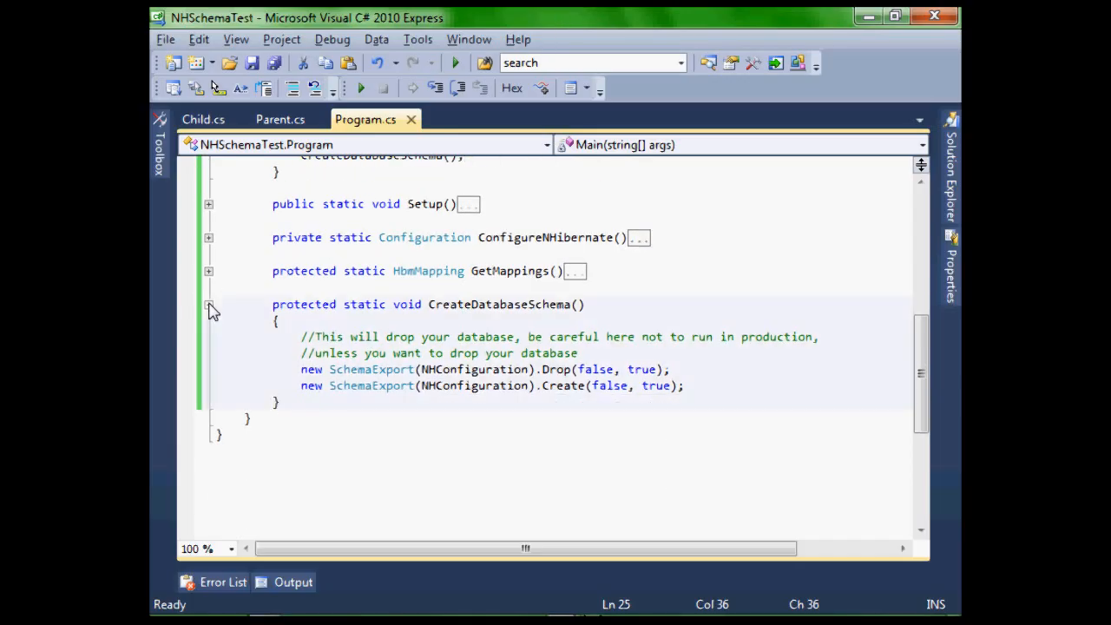
click(209, 304)
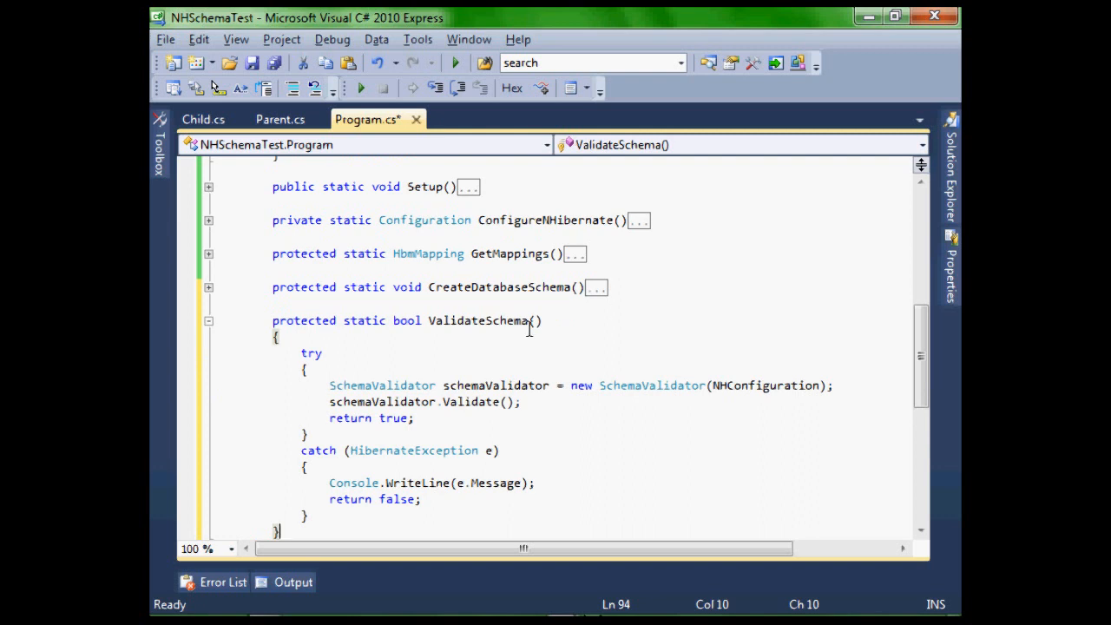
mouse_move(545, 421)
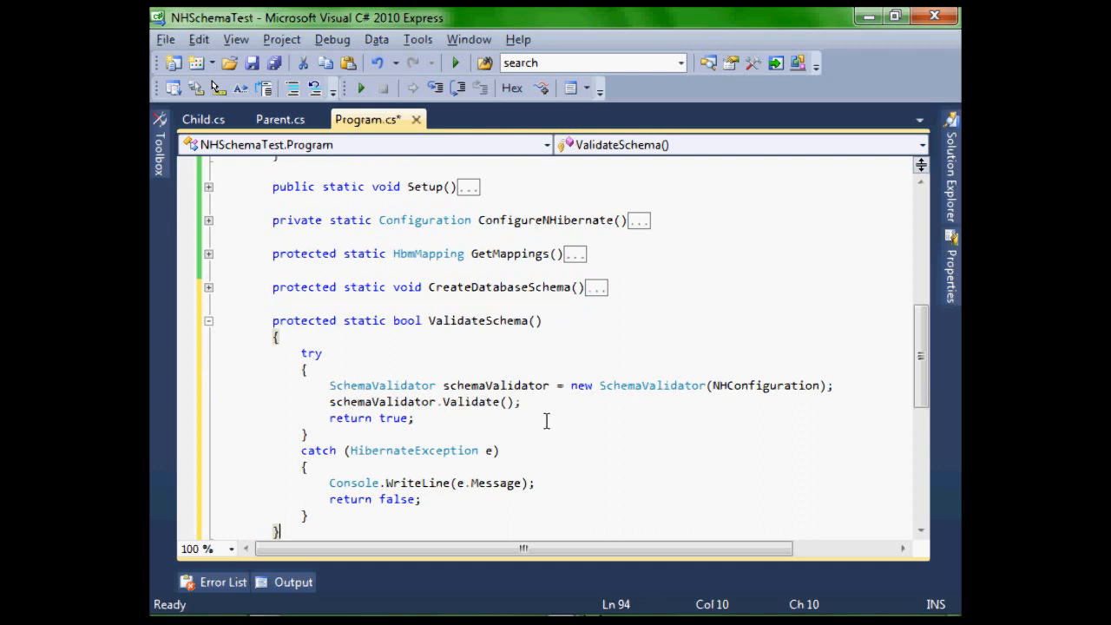
scroll(down, 3)
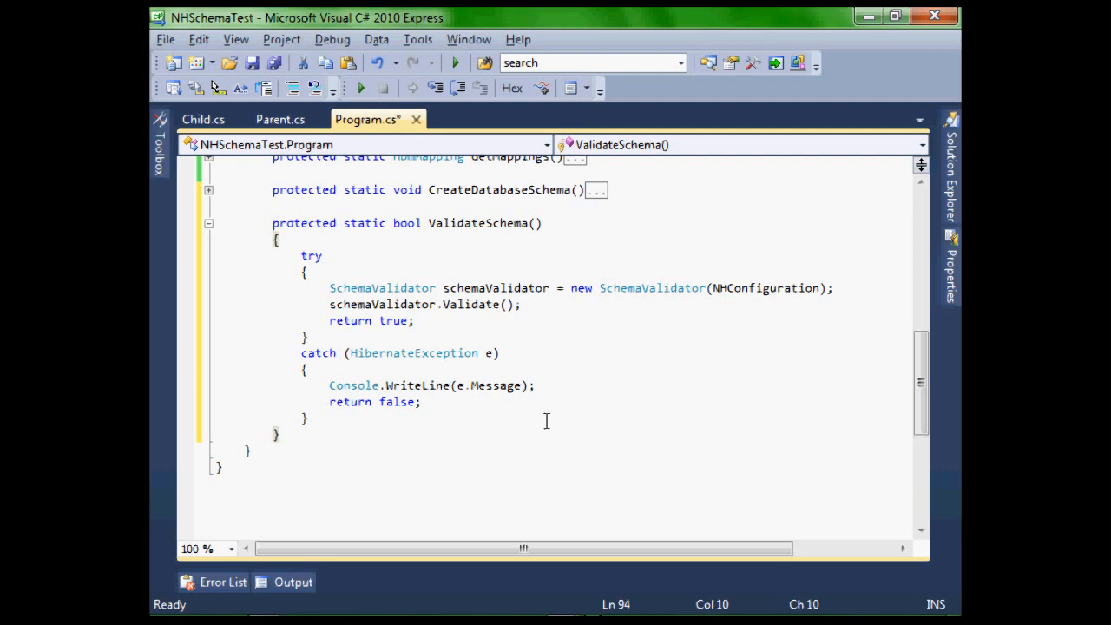
click(280, 434)
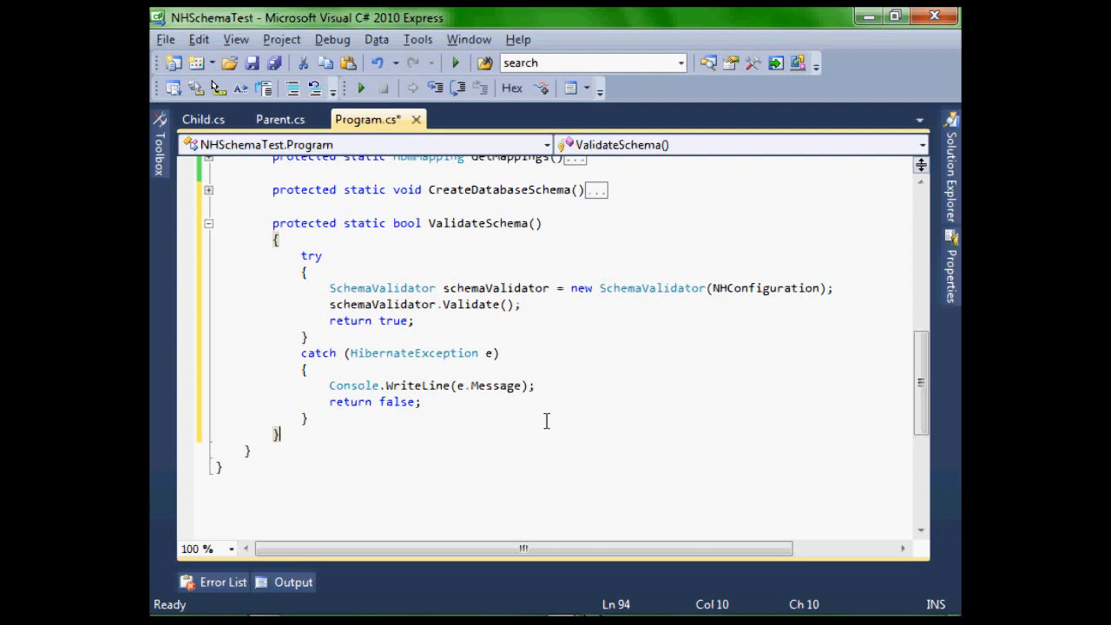
mouse_move(573, 431)
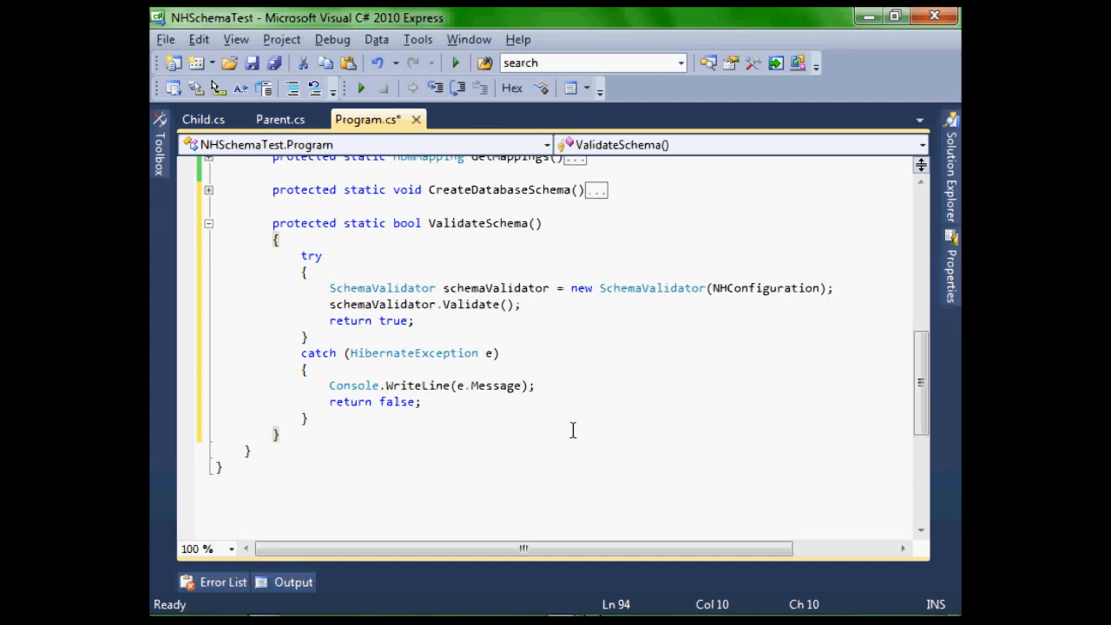
key(ctrl+s)
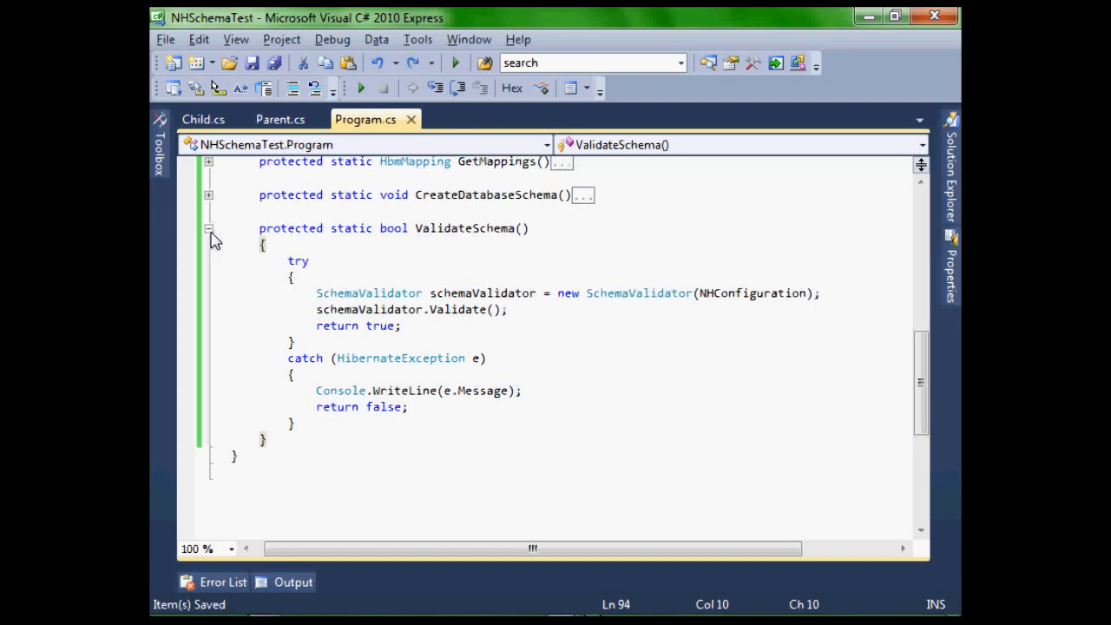
Collapse ValidateSchema and declare static List<Parent> Parents and List<Child> Children fields.
click(209, 230)
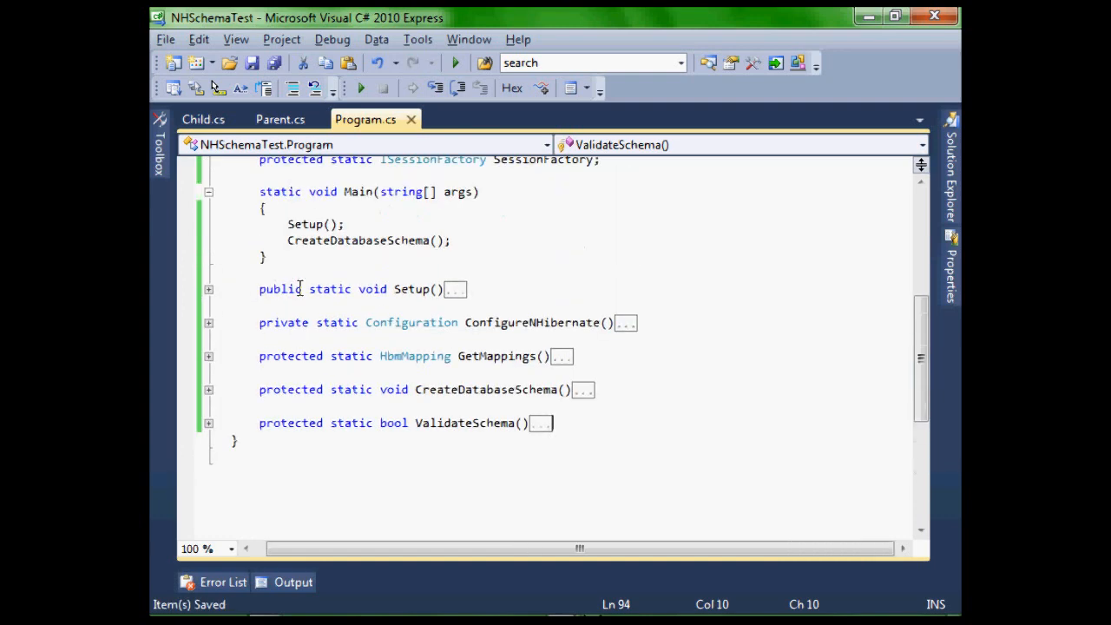
scroll(up, 3)
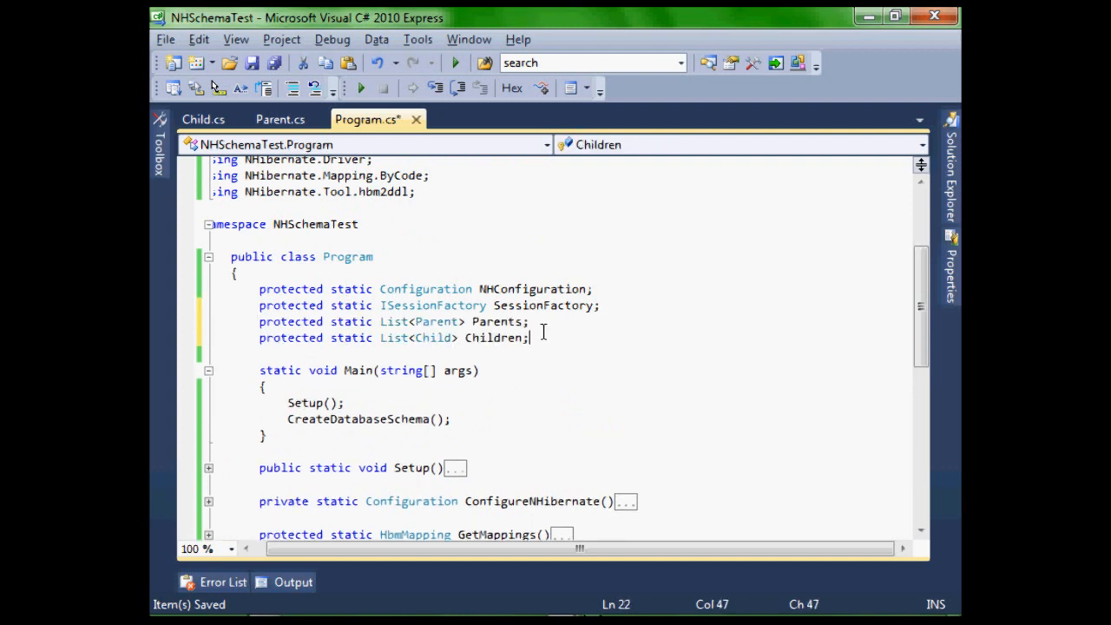
mouse_move(431, 337)
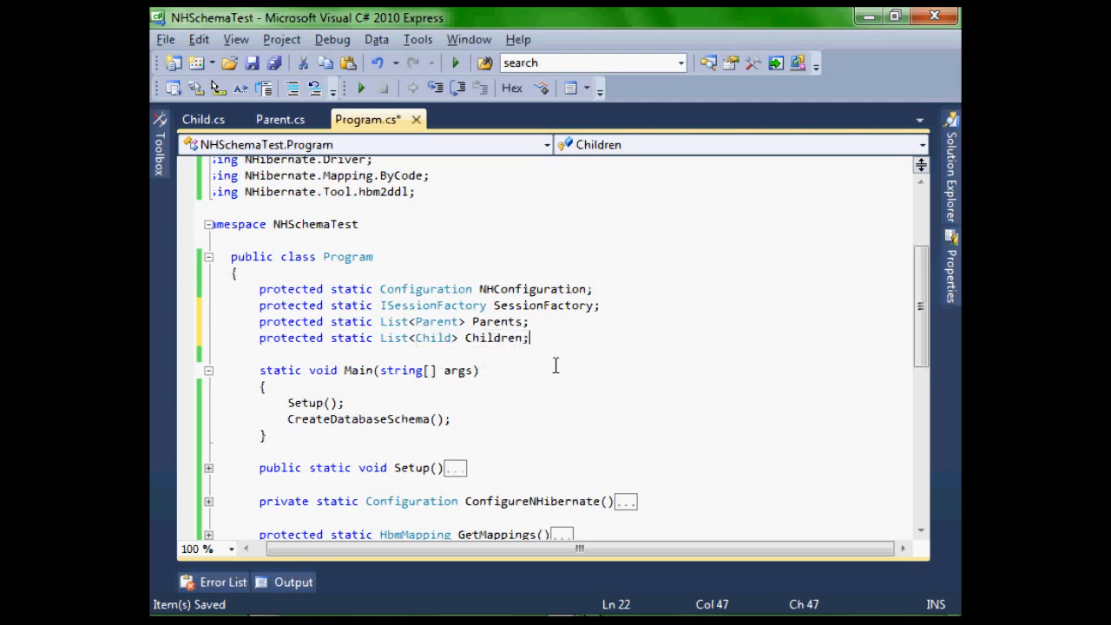
scroll(down, 3)
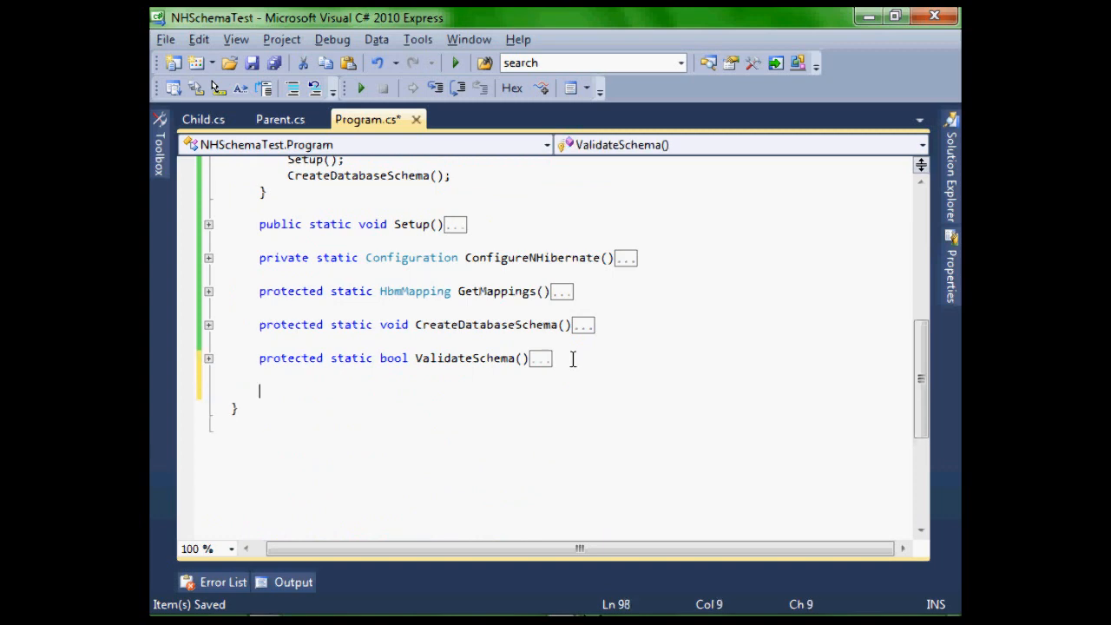
Paste InsertData creating four parents and four children saved in one transaction, review it and collapse it.
scroll(down, 3)
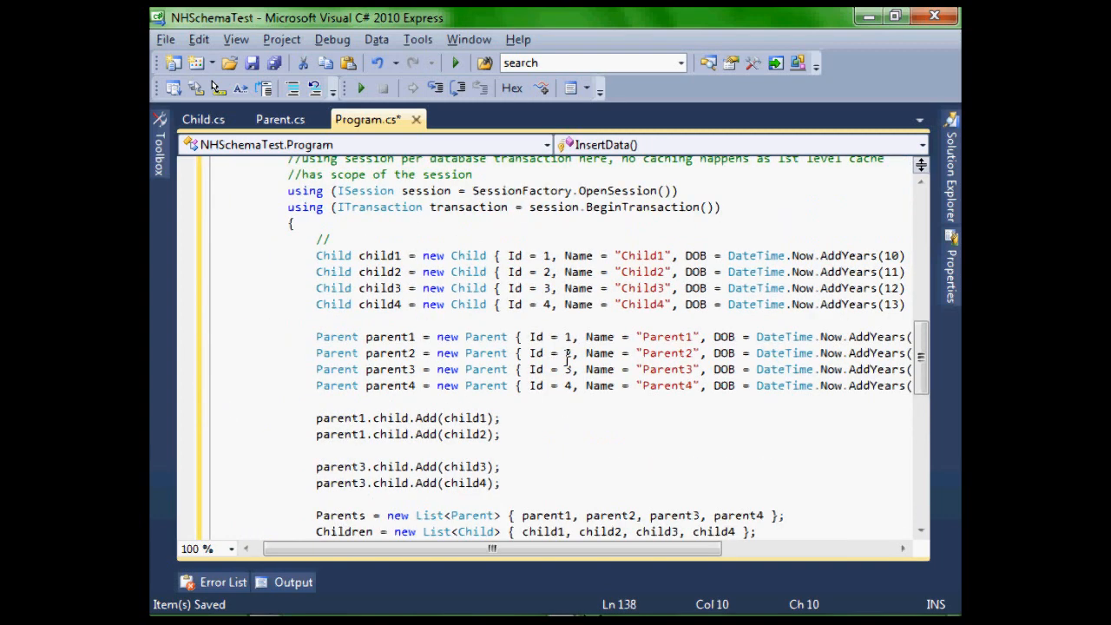
scroll(up, 3)
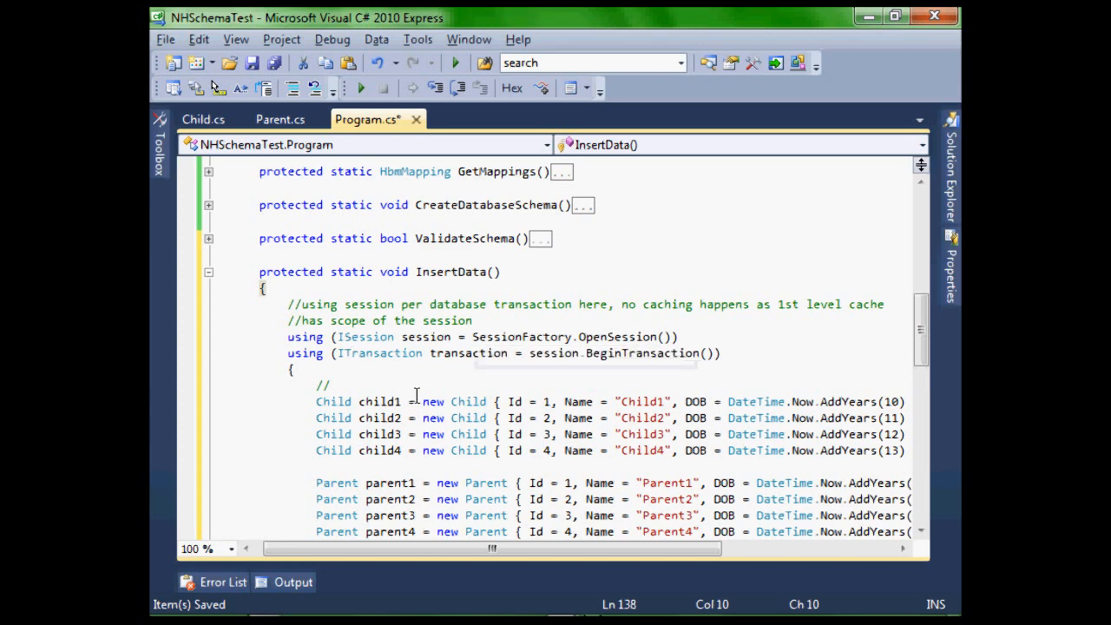
mouse_move(703, 351)
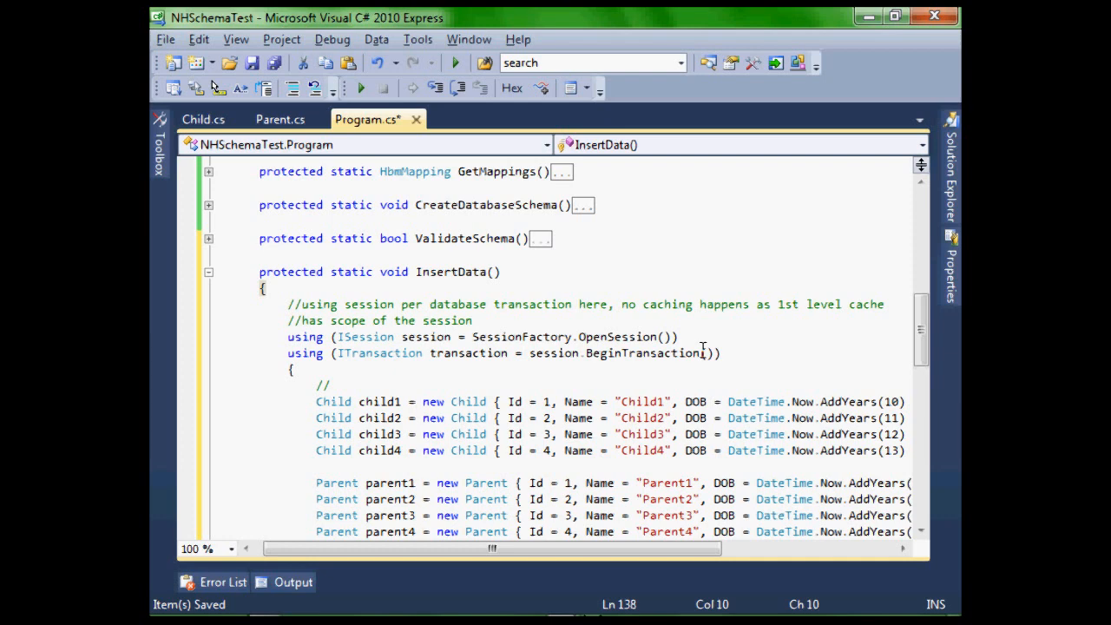
scroll(down, 3)
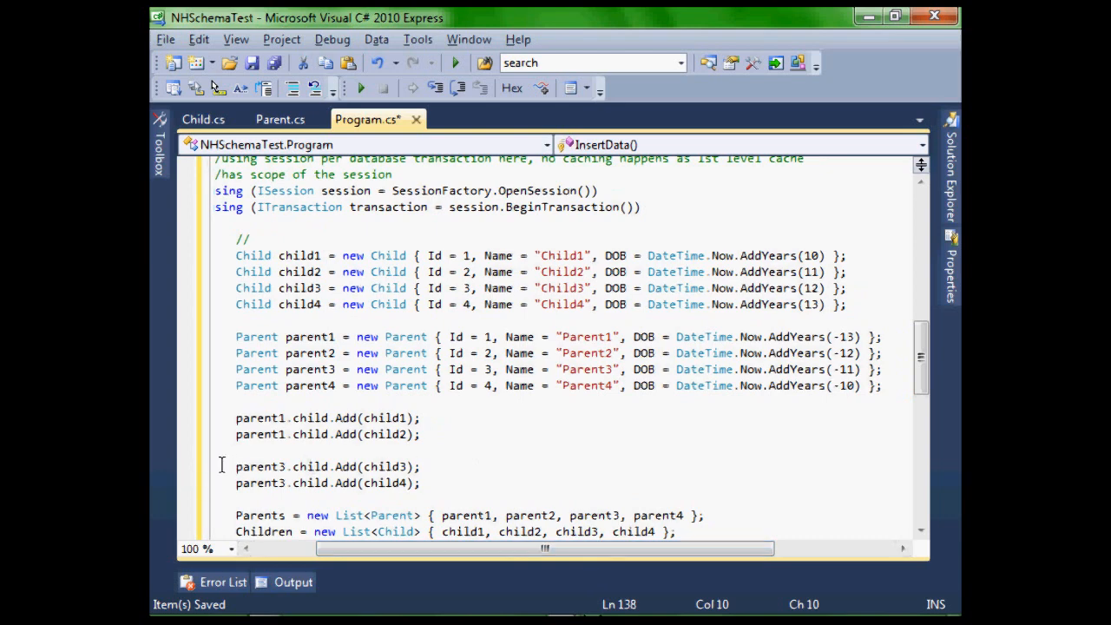
scroll(down, 3)
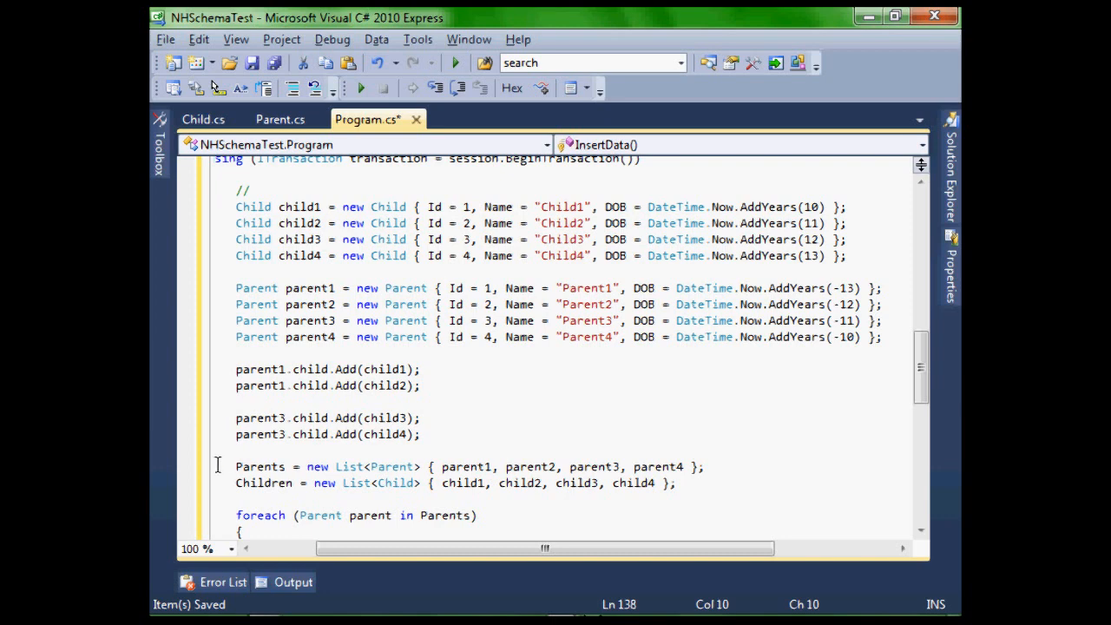
scroll(down, 3)
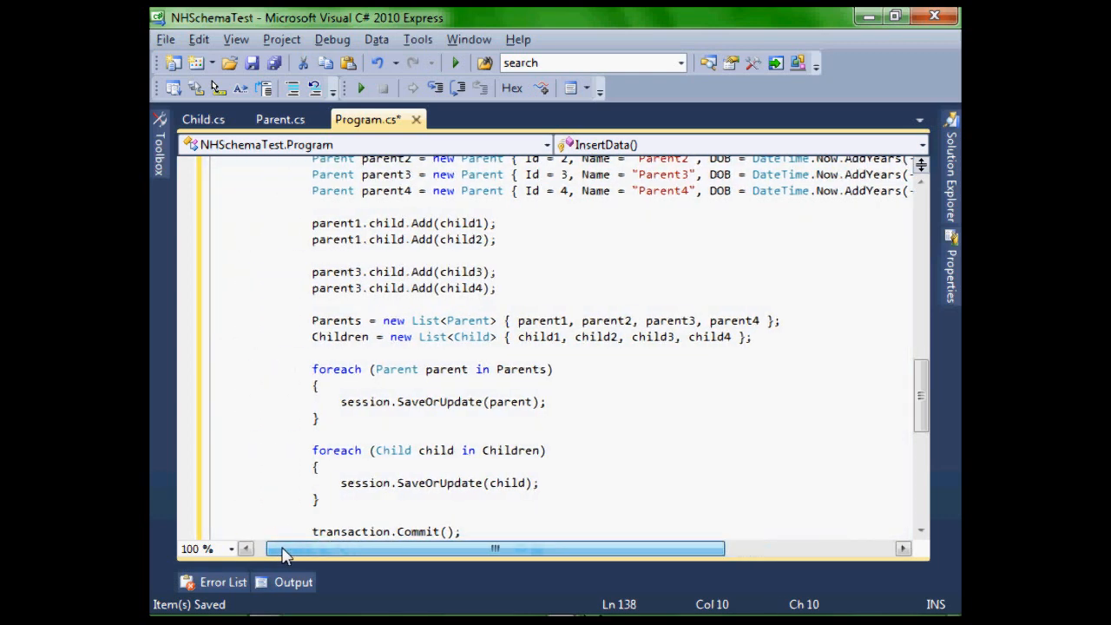
scroll(down, 3)
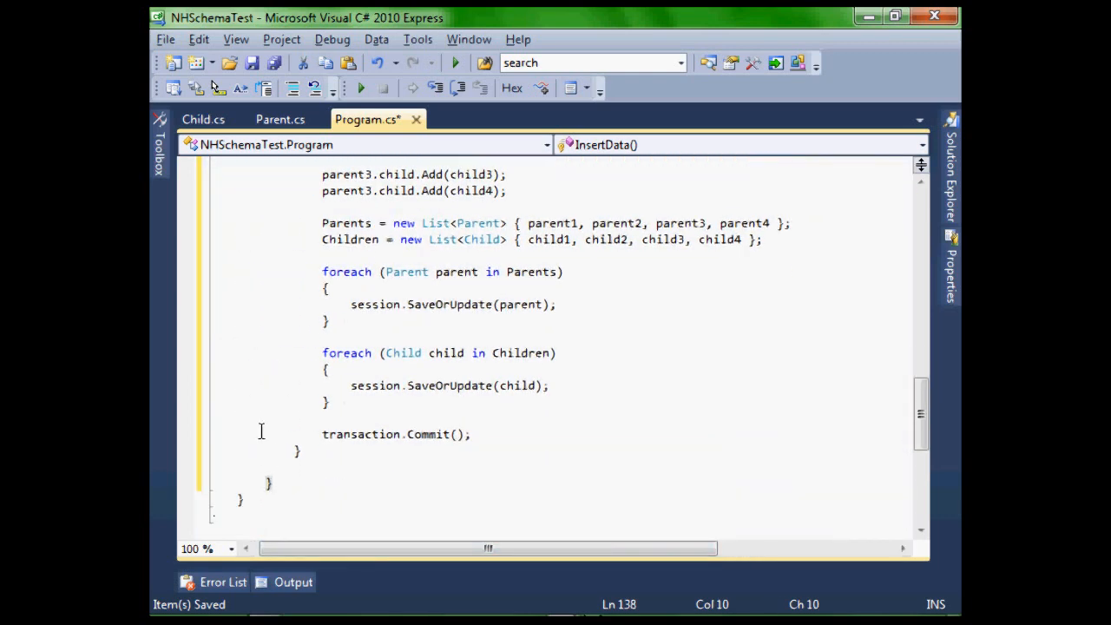
mouse_move(281, 363)
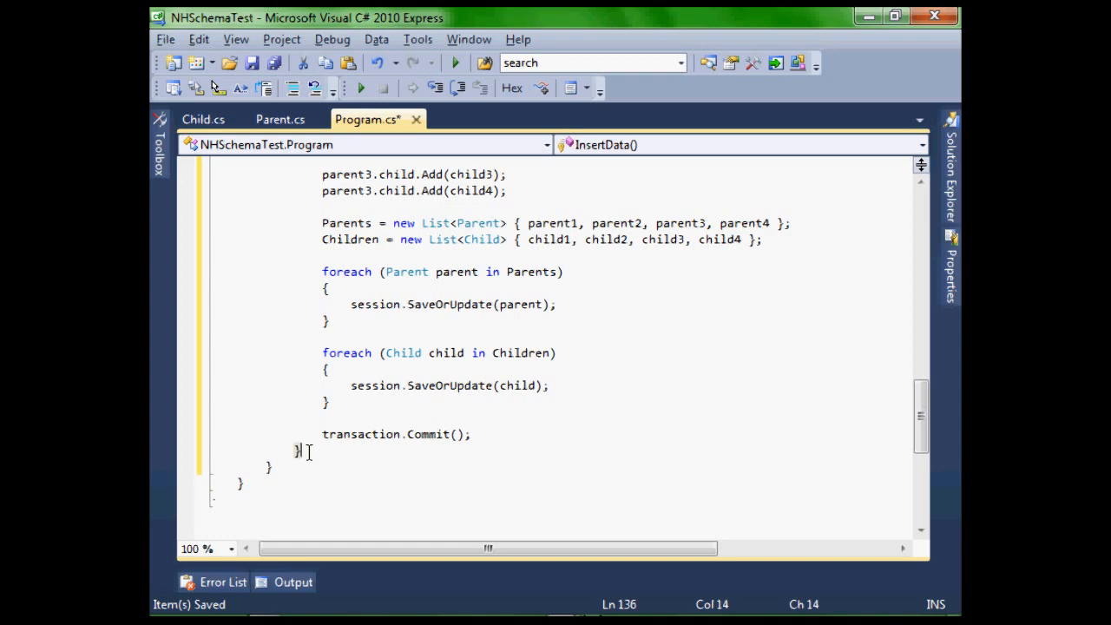
scroll(up, 3)
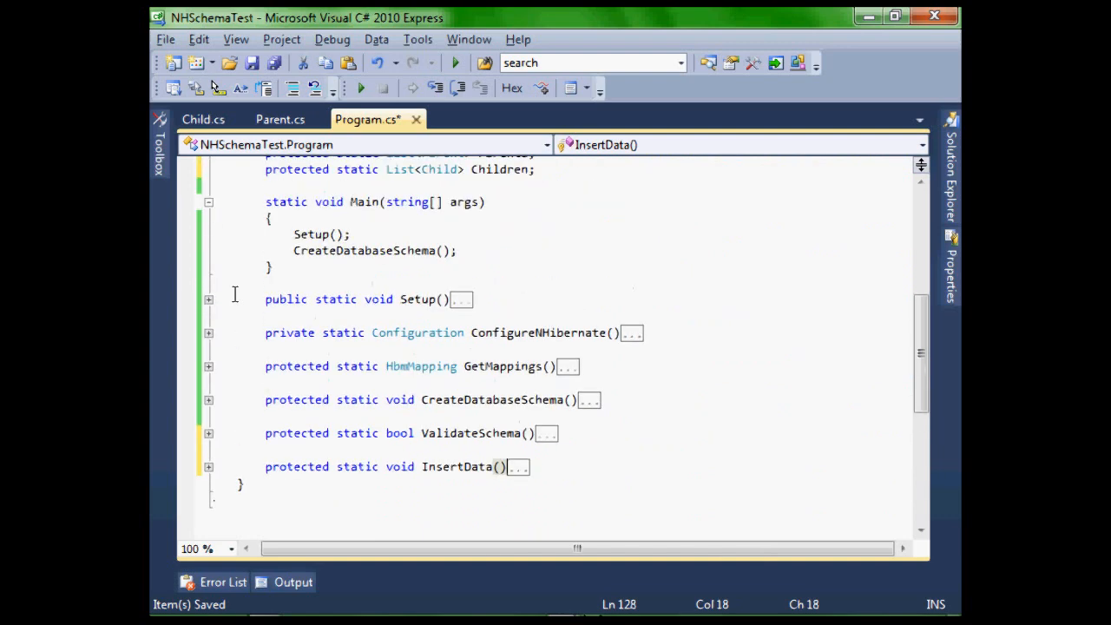
Expand Main and add the if (ValidateSchema()) block with InsertData, foreach printing, else message and Console.ReadLine.
click(455, 250)
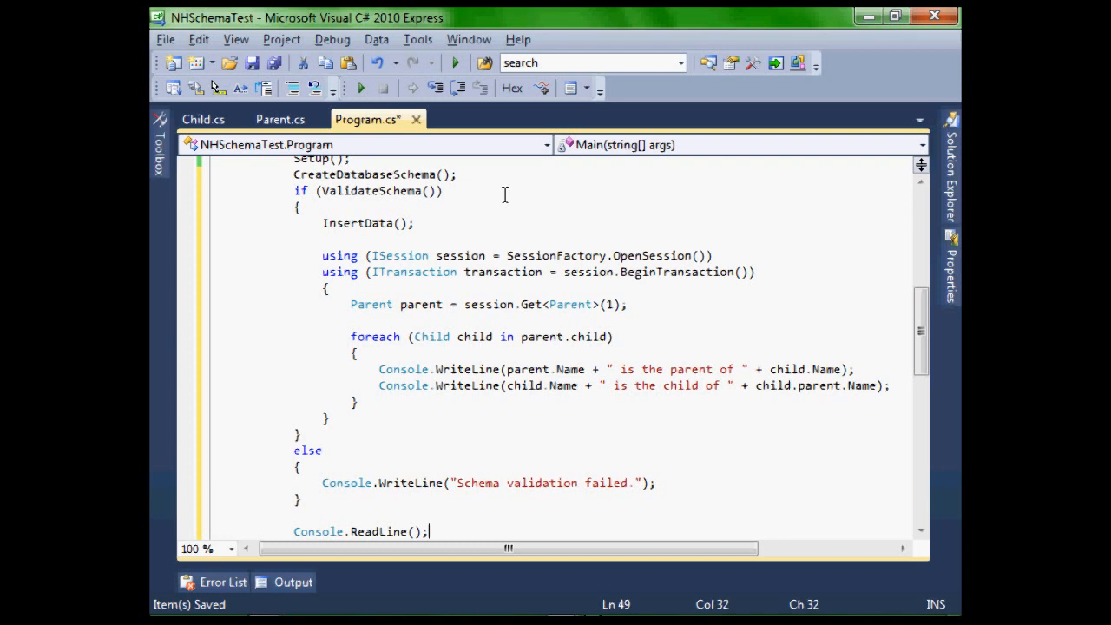
mouse_move(302, 222)
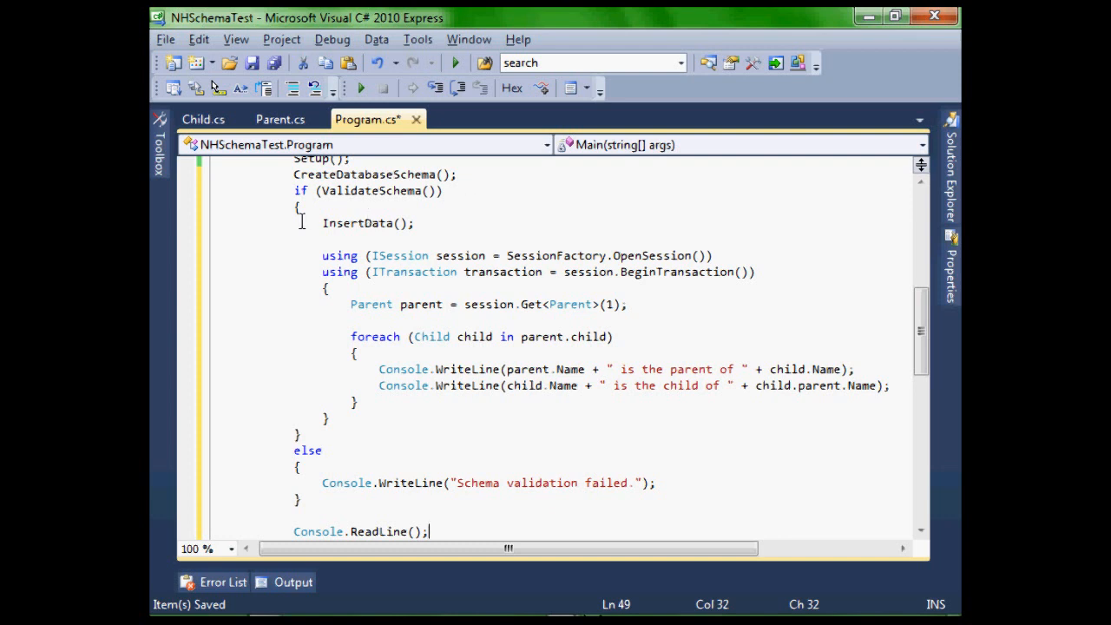
scroll(down, 3)
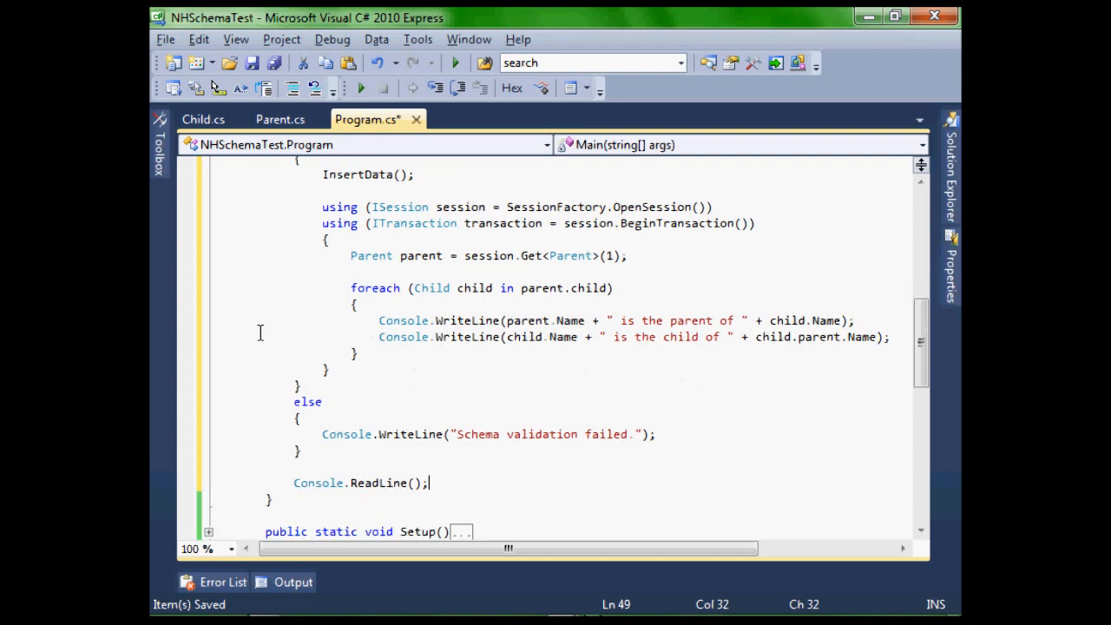
mouse_move(246, 254)
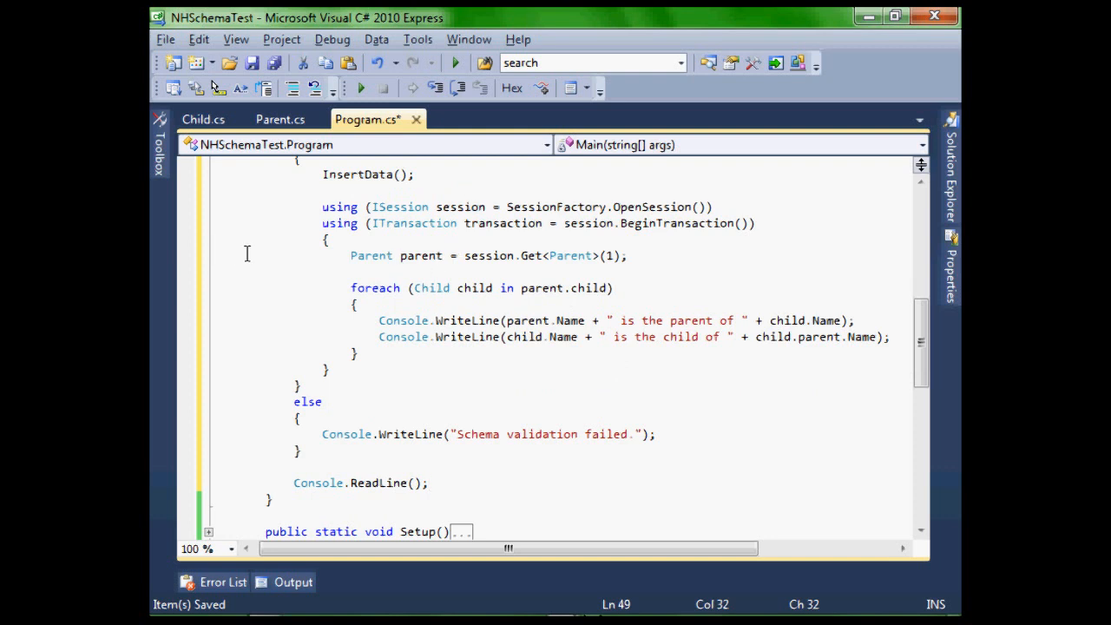
mouse_move(333, 259)
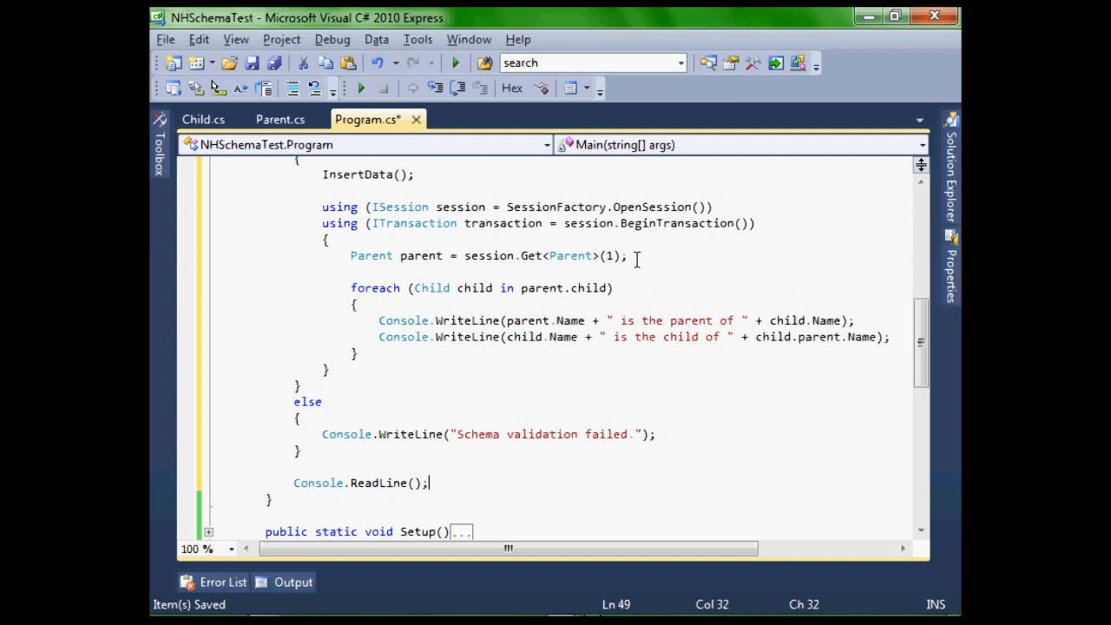
mouse_move(452, 377)
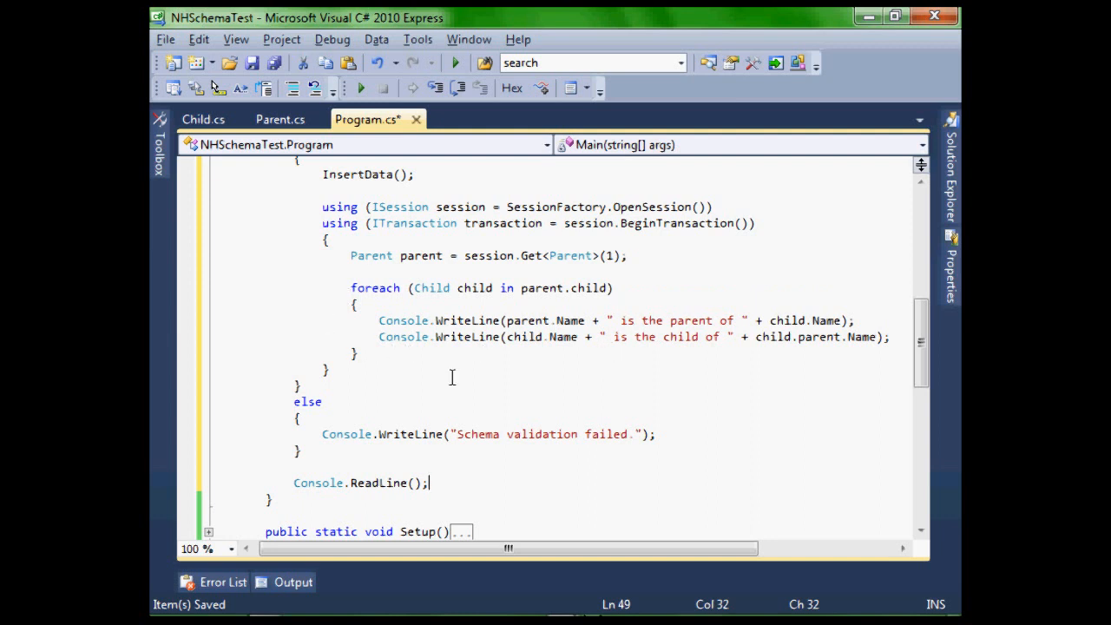
mouse_move(246, 347)
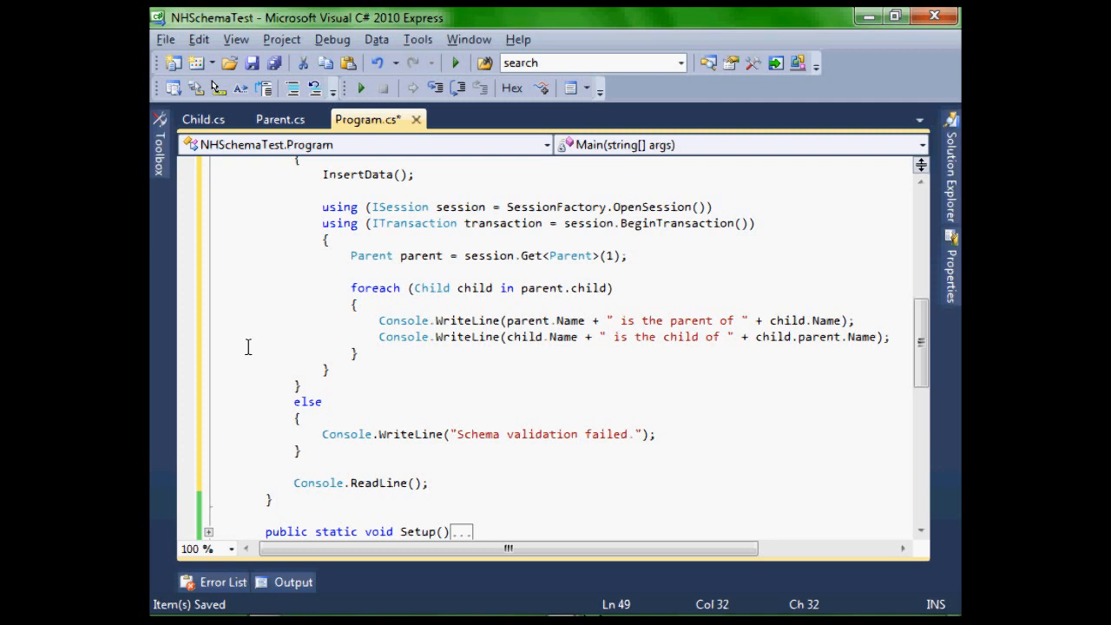
scroll(down, 3)
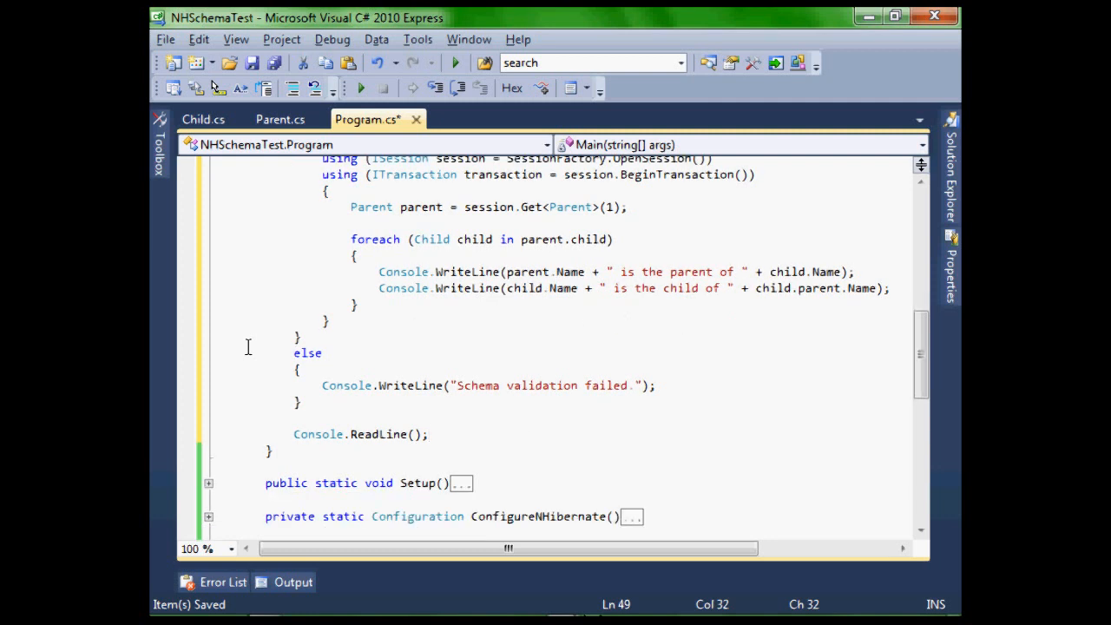
scroll(up, 3)
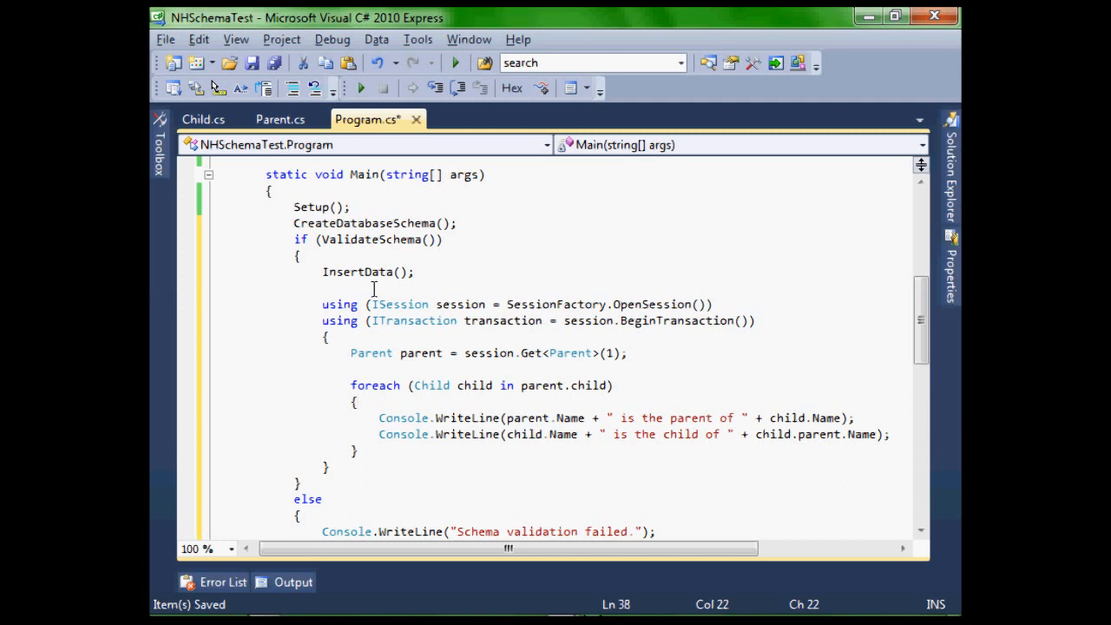
click(354, 403)
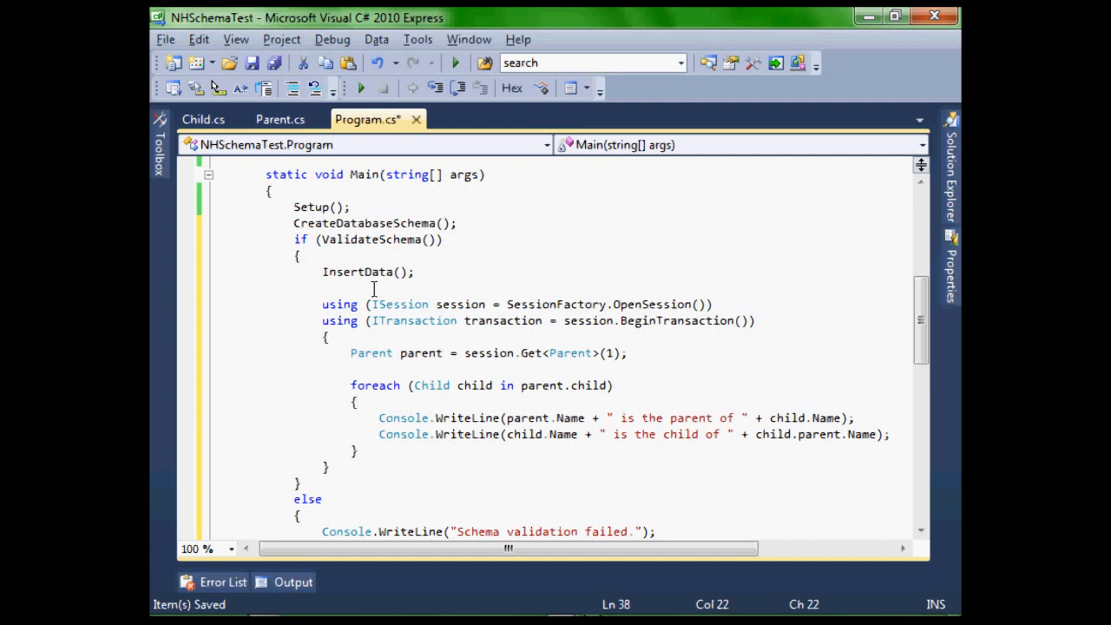
Start debugging so the console prints the generated SQL and Parent1's Child1 and Child2 relationships.
click(455, 62)
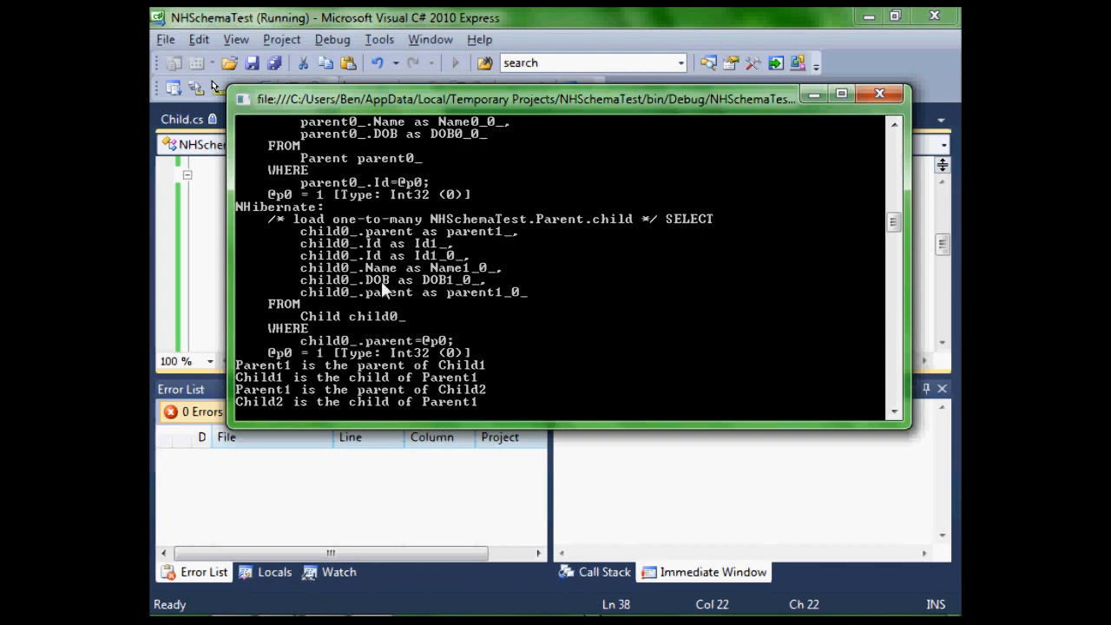
mouse_move(403, 250)
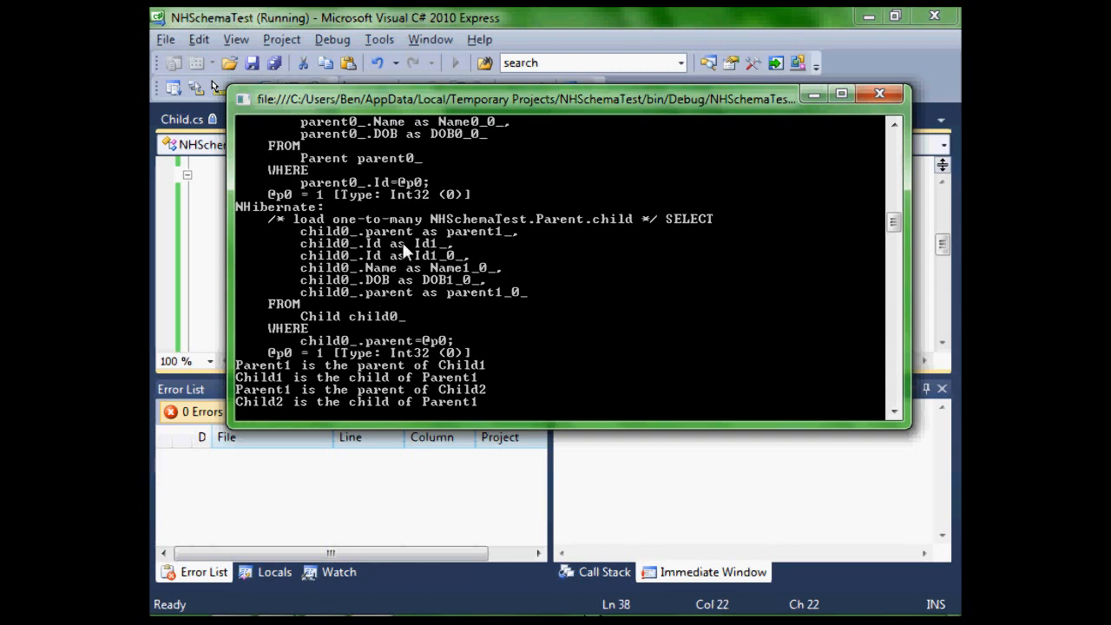